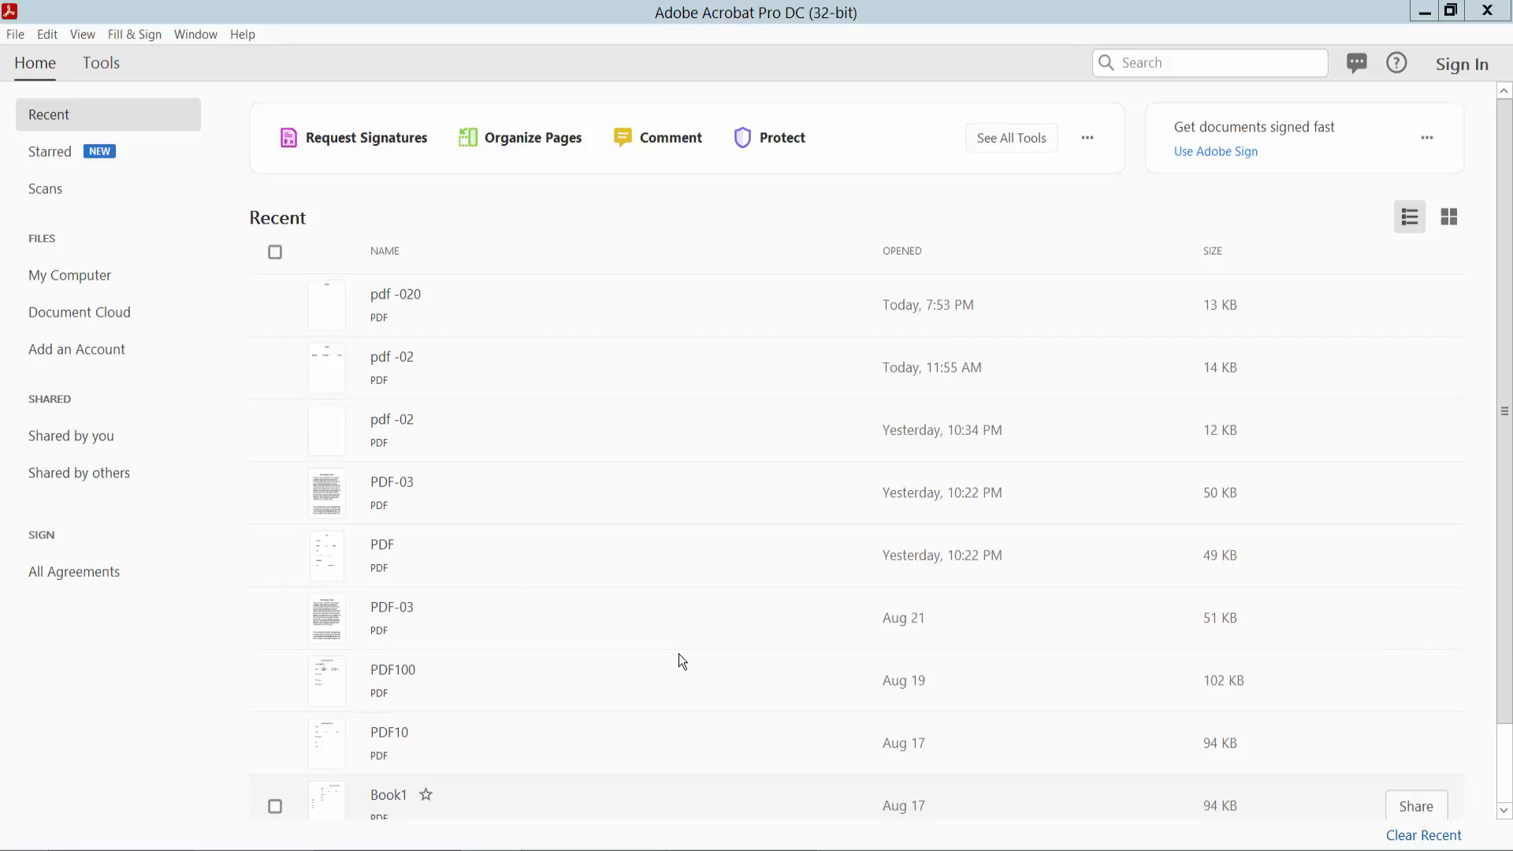
pyautogui.moveTo(679, 111)
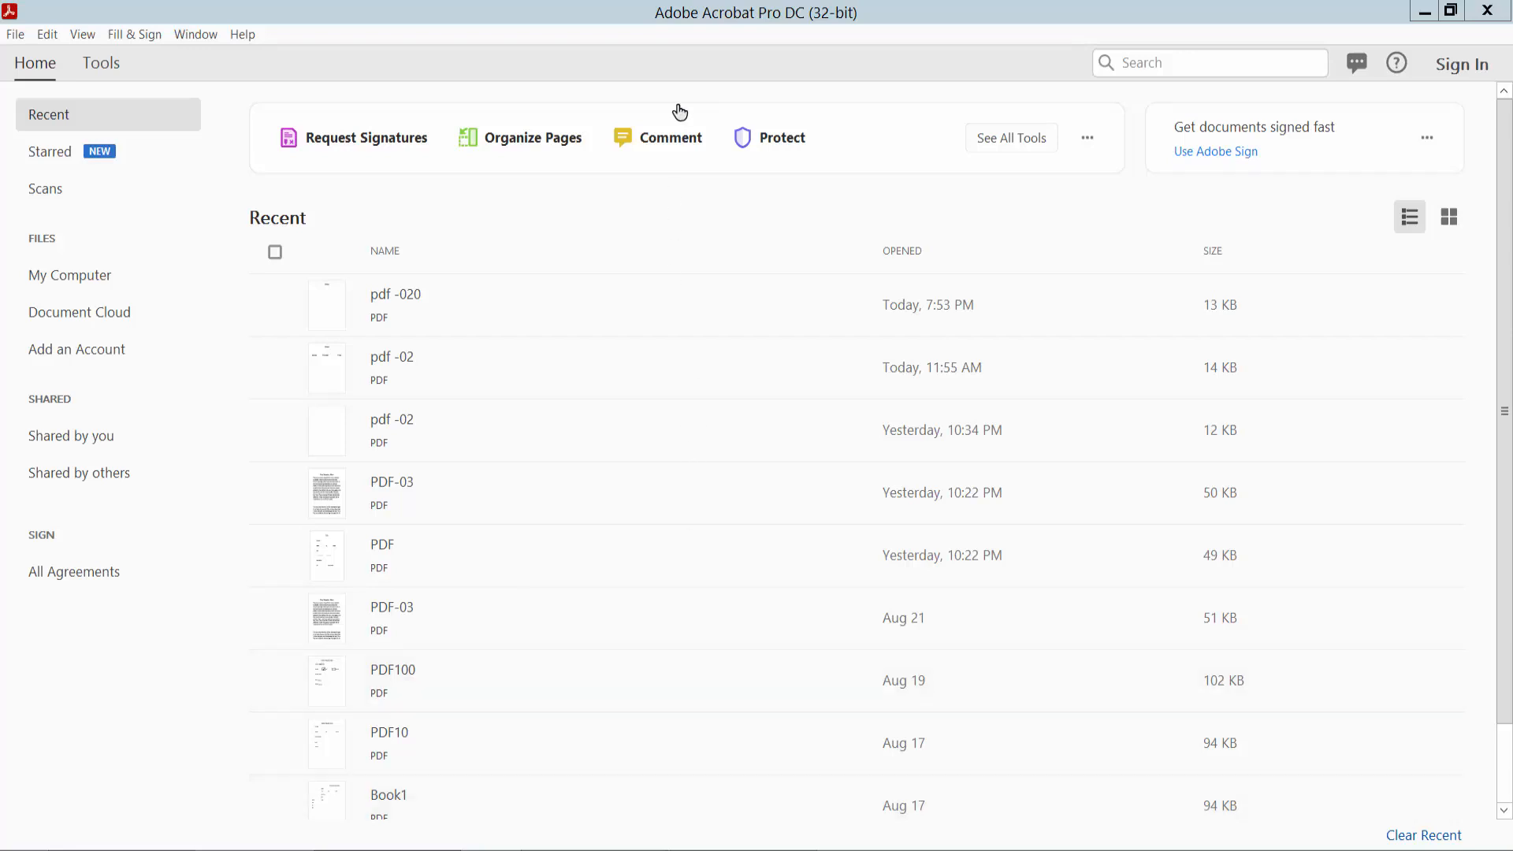
pyautogui.moveTo(770, 247)
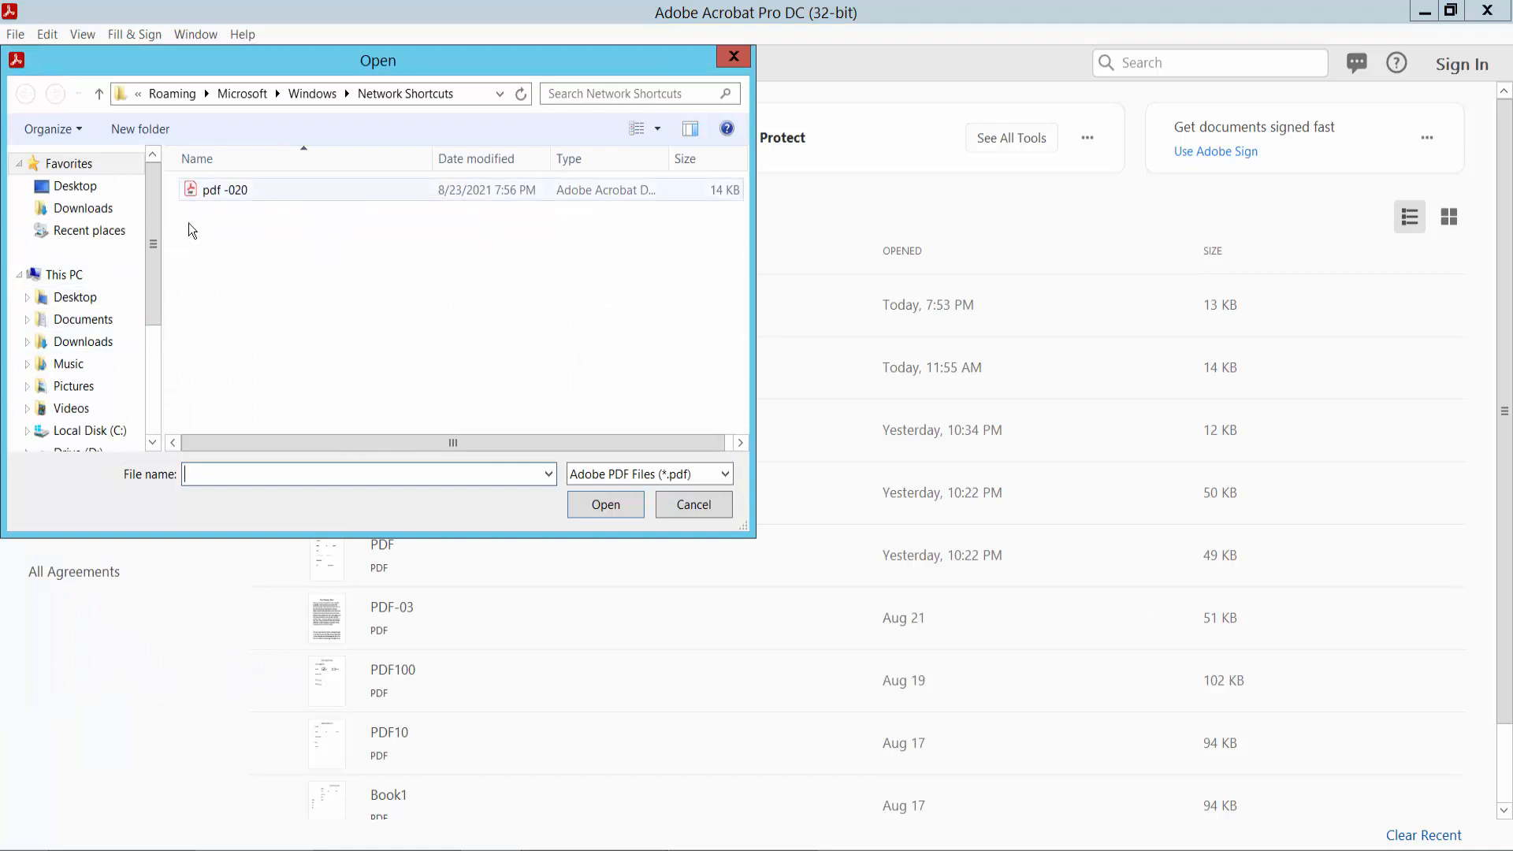
# Step: Open pdf -020, zoom out to 66.7%, and scroll the Tools pane to Prepare Form
pyautogui.click(74, 296)
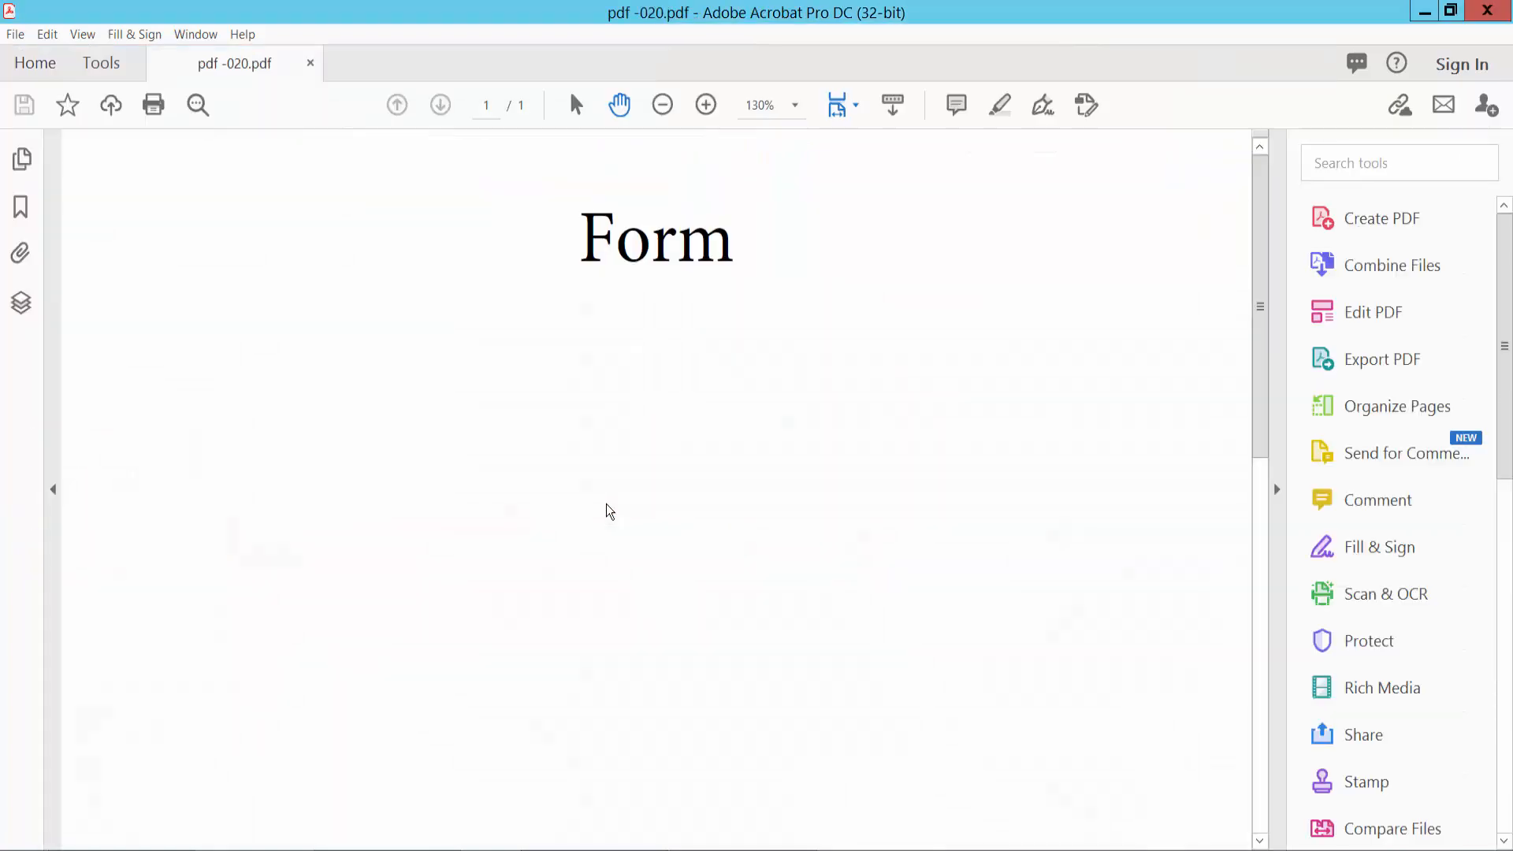
pyautogui.click(662, 104)
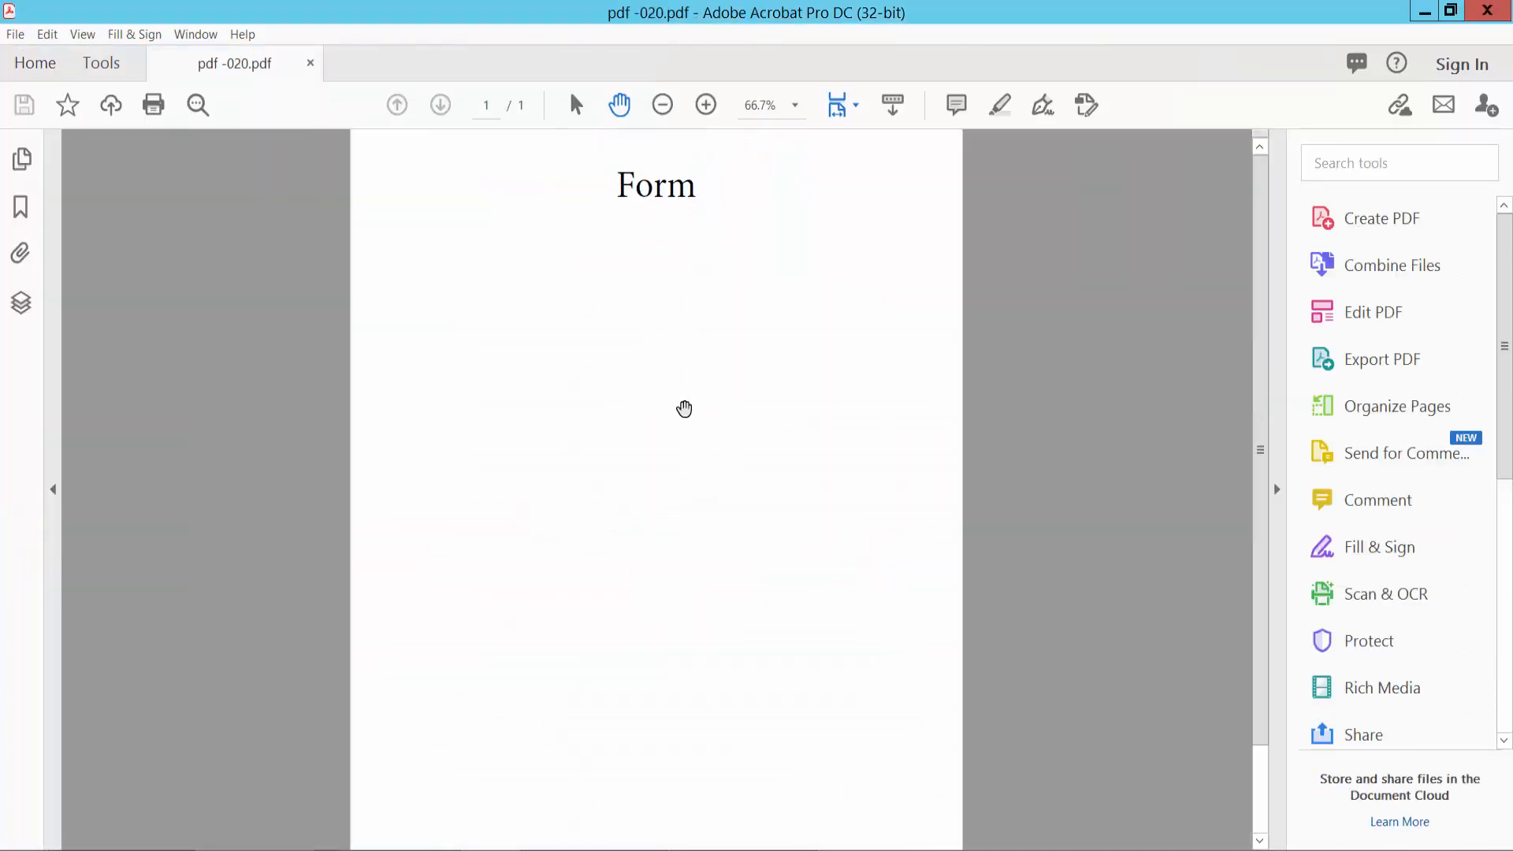
pyautogui.scroll(-3)
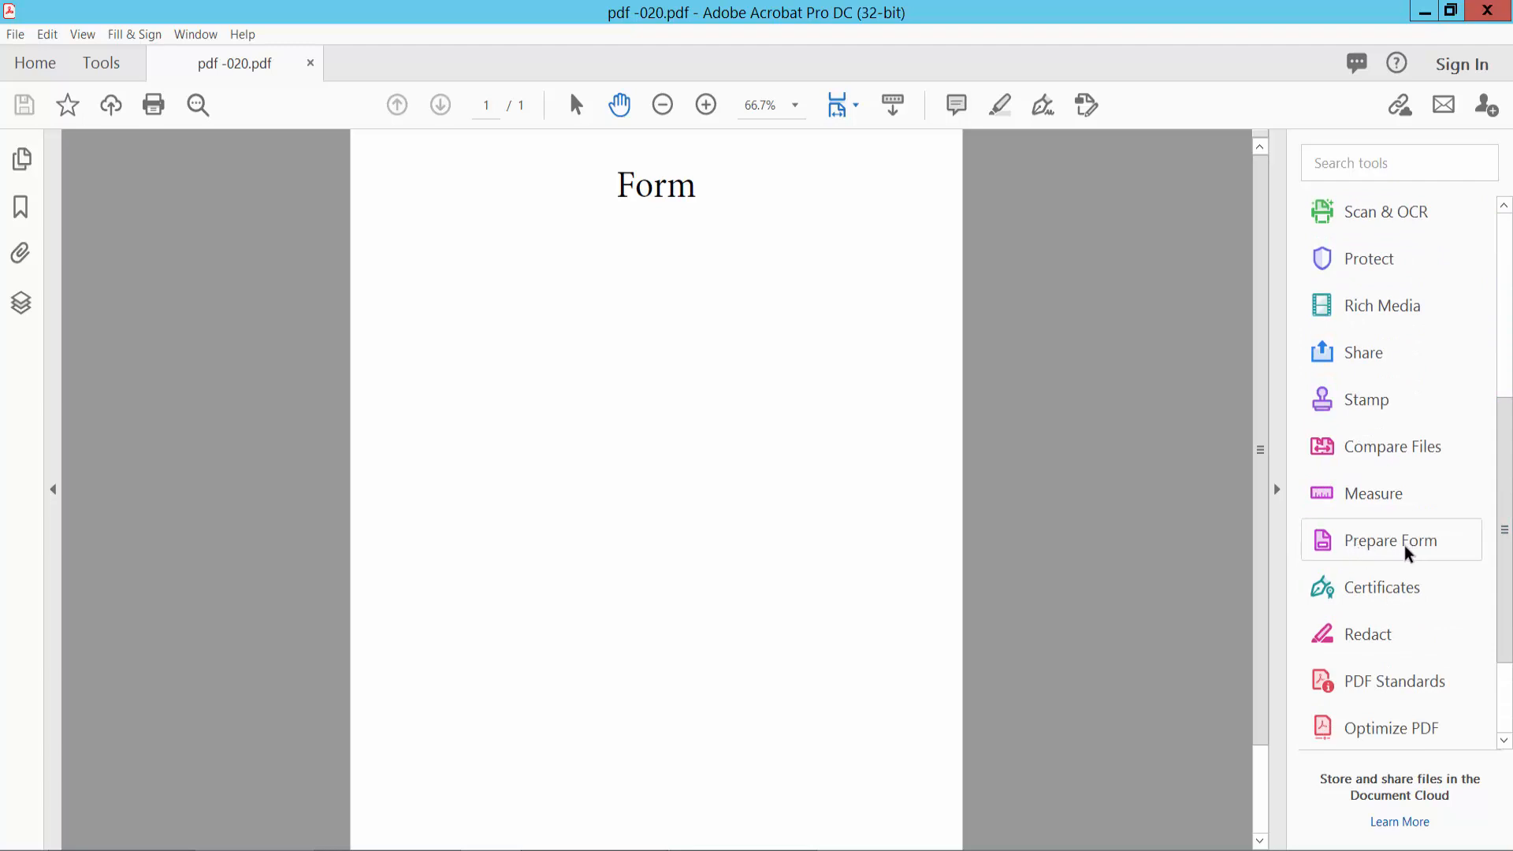
# Step: Start Prepare Form on pdf -020 so a Text3 field sits below the Form heading
pyautogui.click(1389, 541)
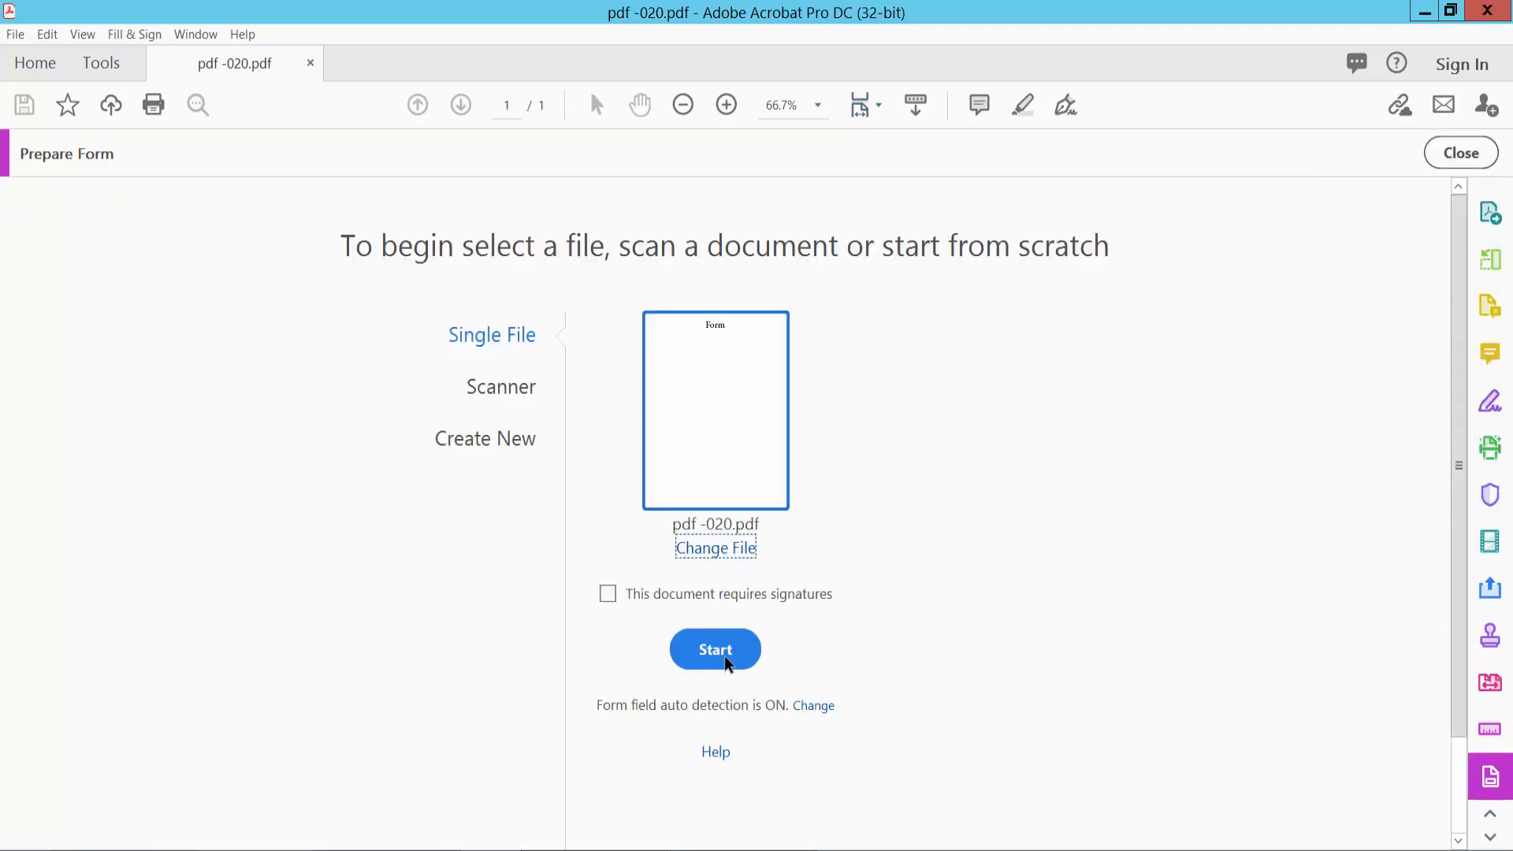
pyautogui.click(714, 649)
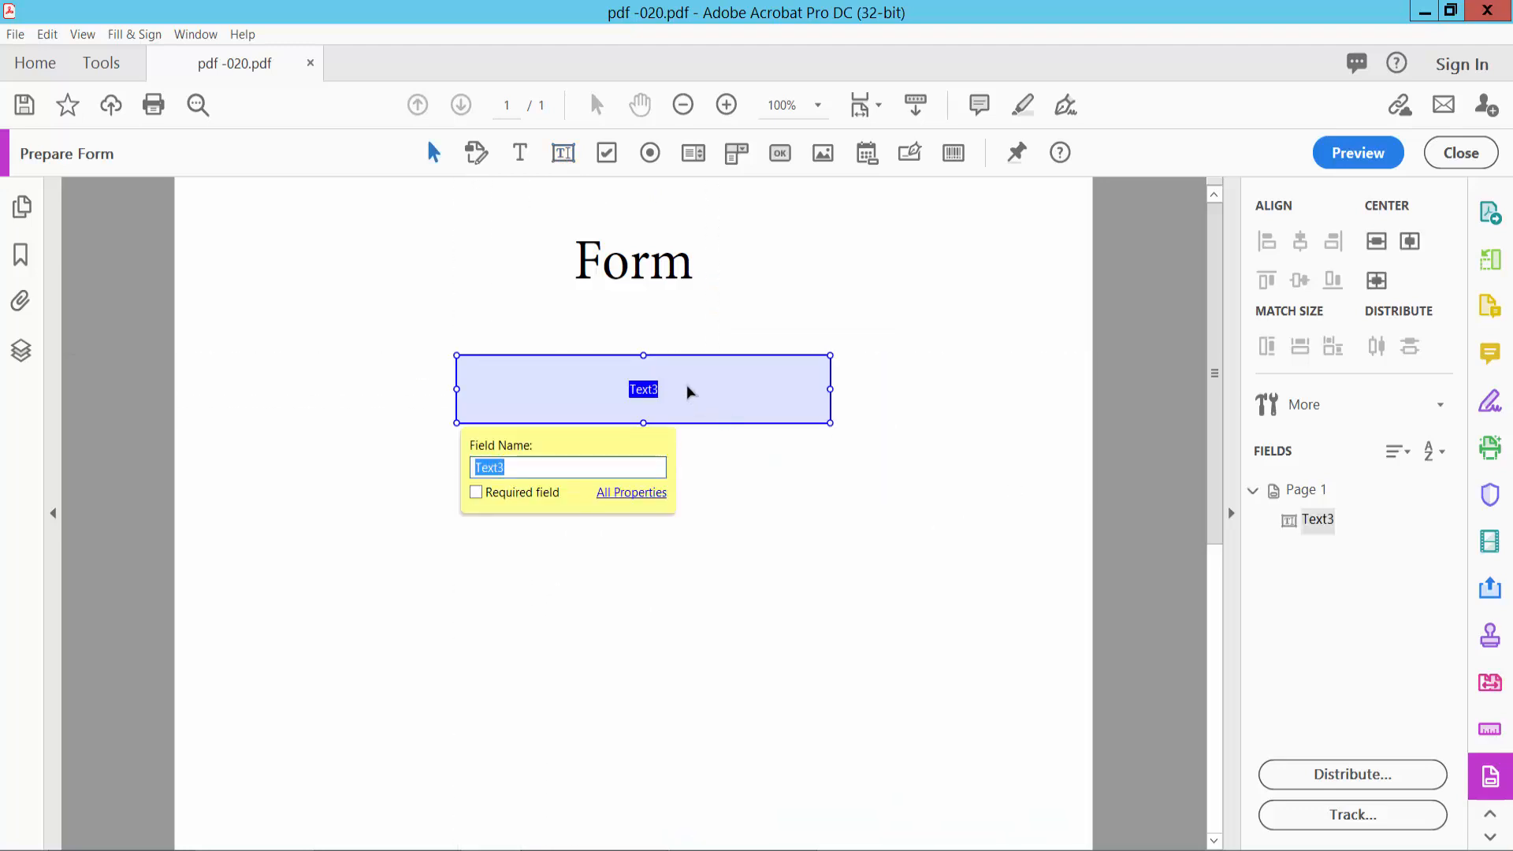
# Step: Open Text3's Properties and keep Form Field set to Visible on the General tab
pyautogui.rightClick(641, 389)
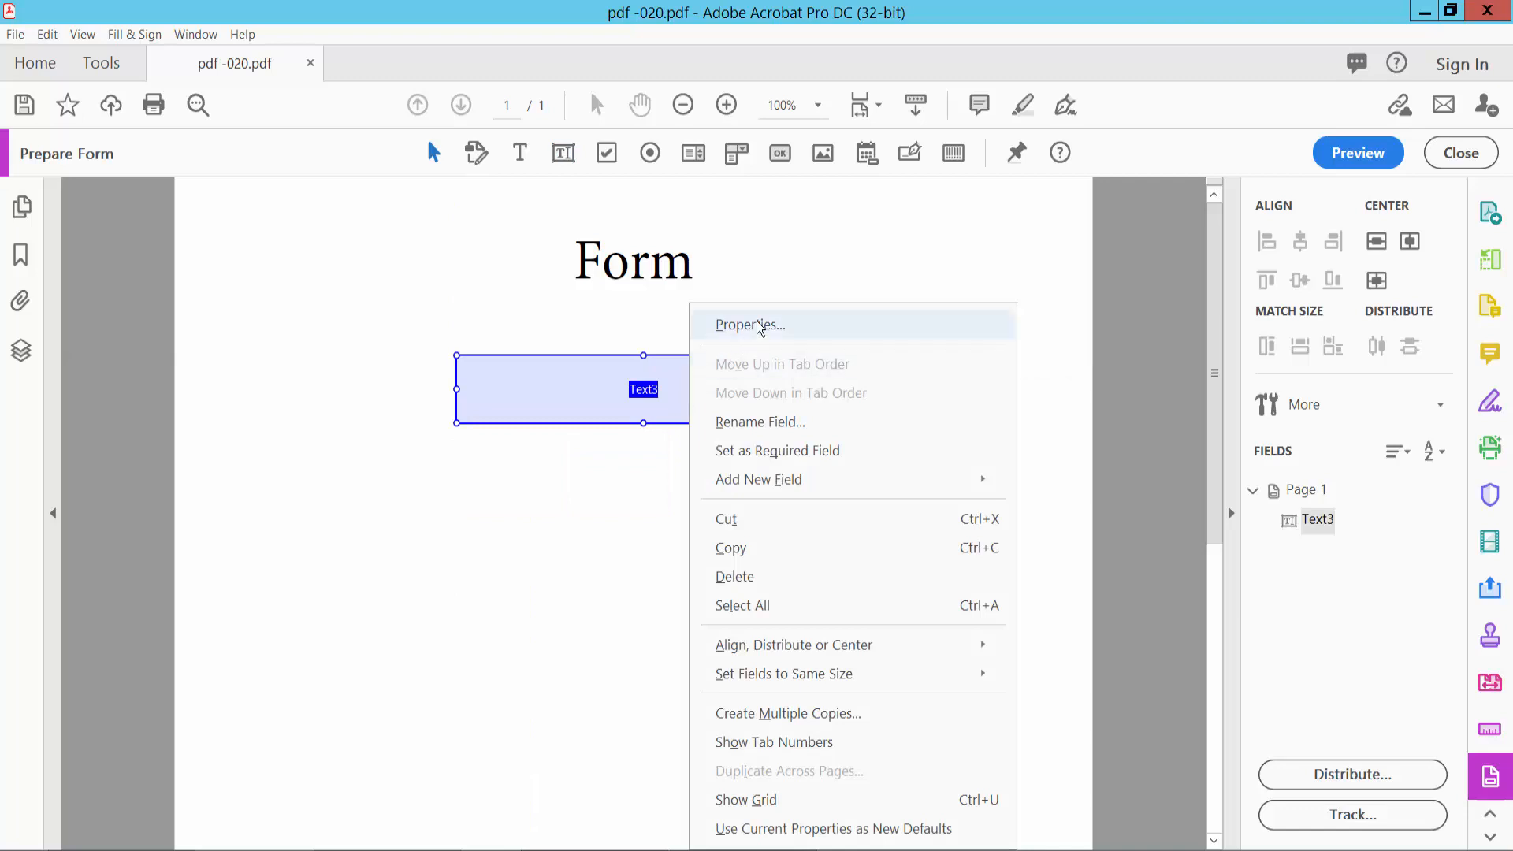
pyautogui.click(749, 324)
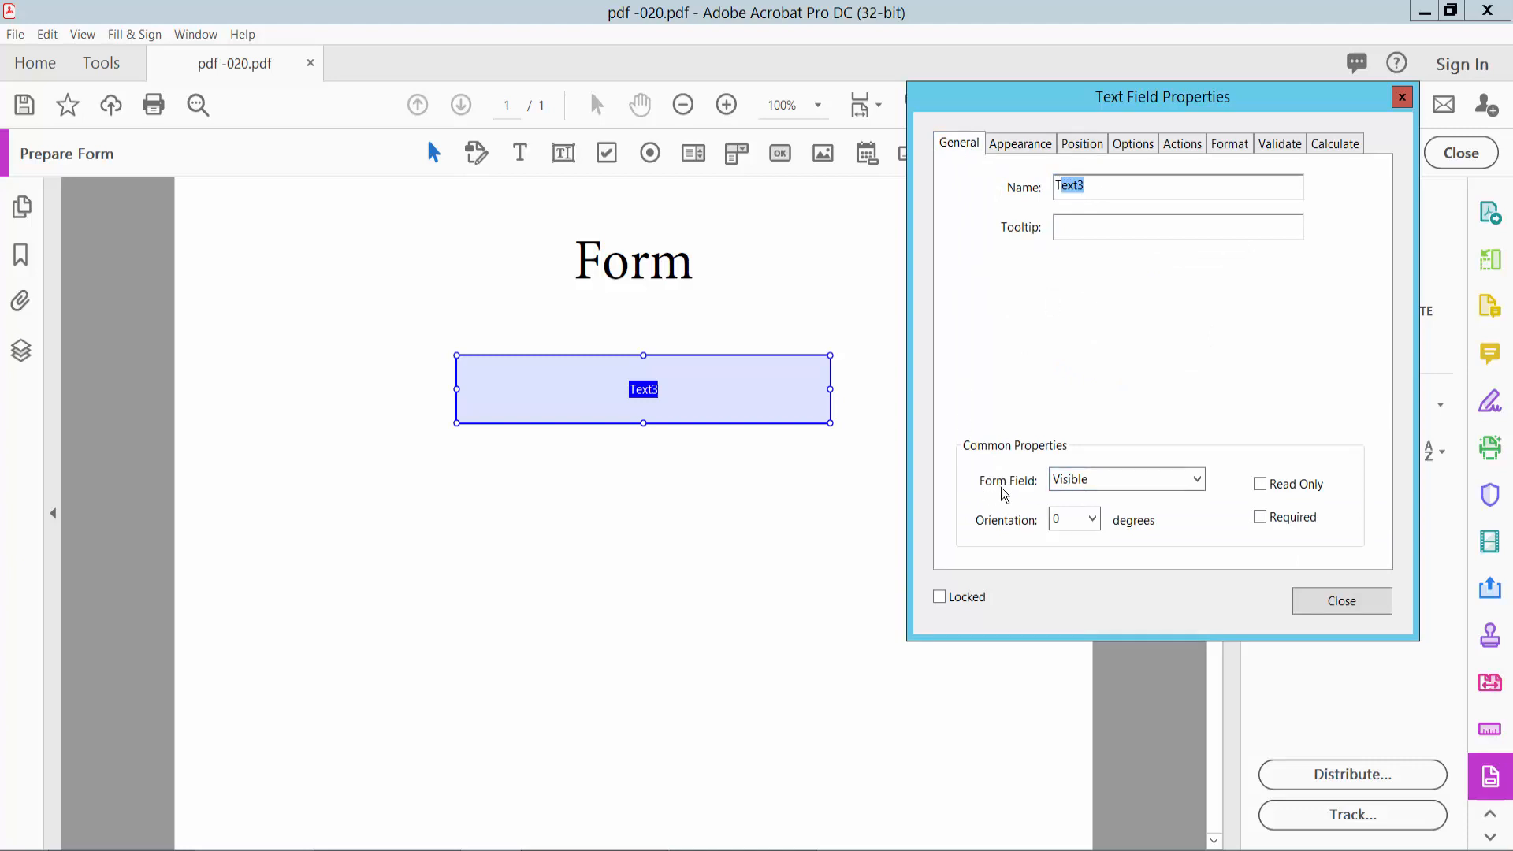
pyautogui.click(1196, 480)
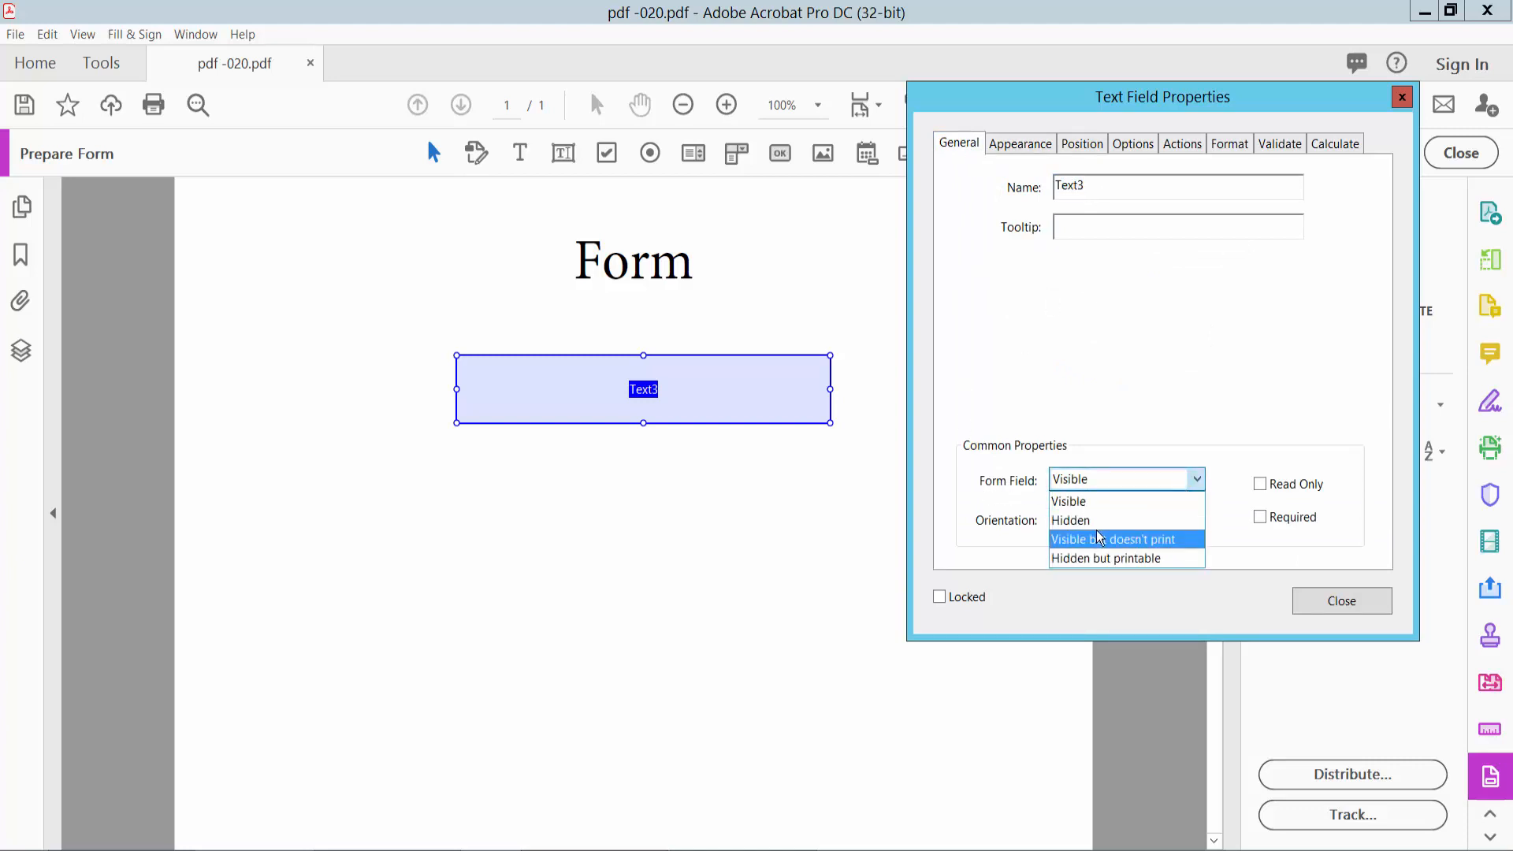
pyautogui.click(1068, 501)
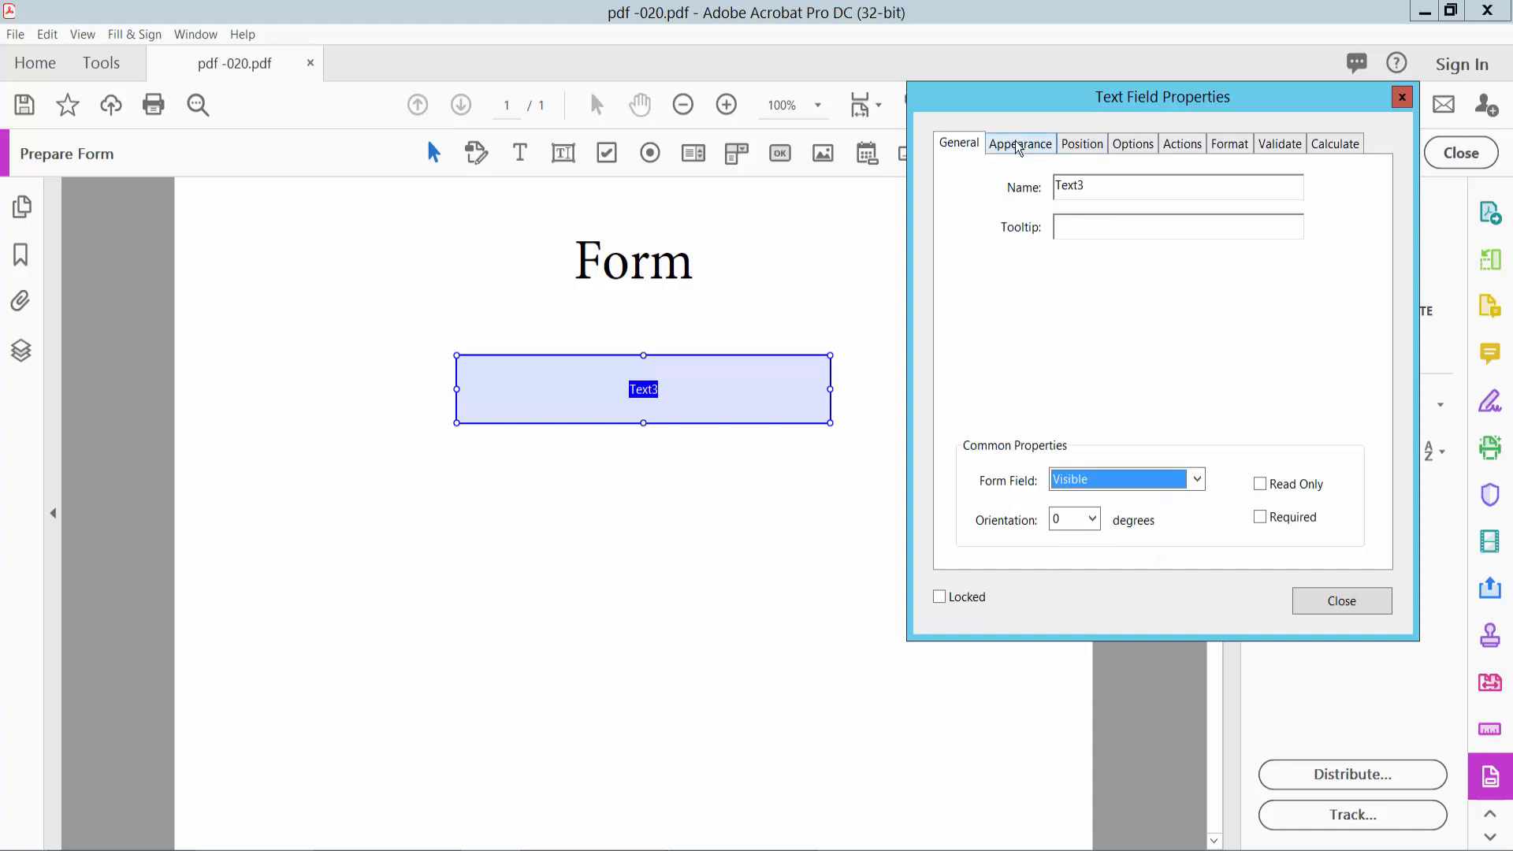
# Step: Give Text3 a red medium border, no fill colour, and Auto font size
pyautogui.click(1020, 143)
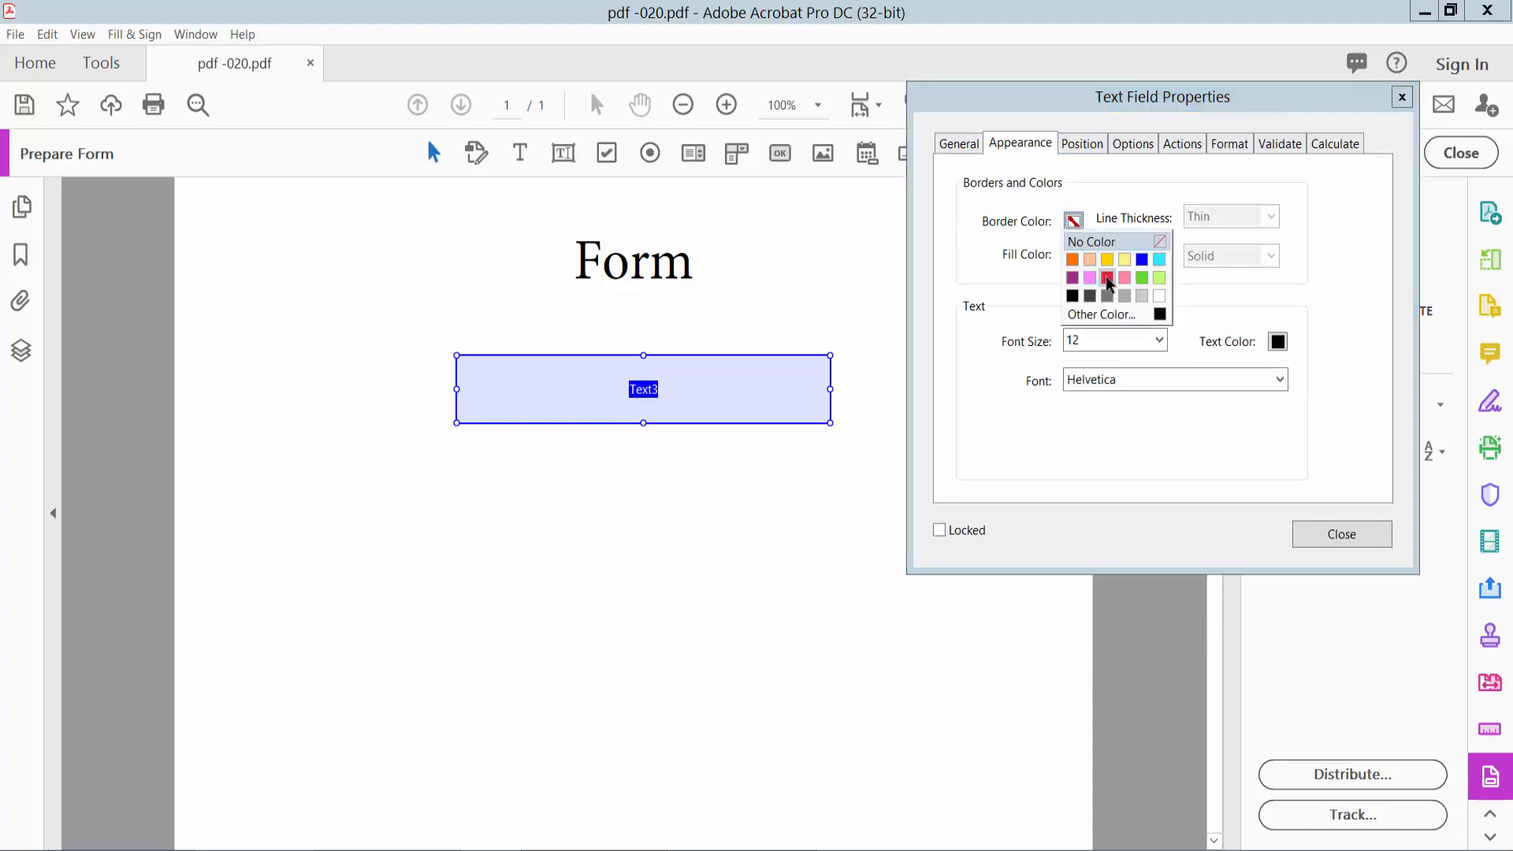
pyautogui.click(1073, 253)
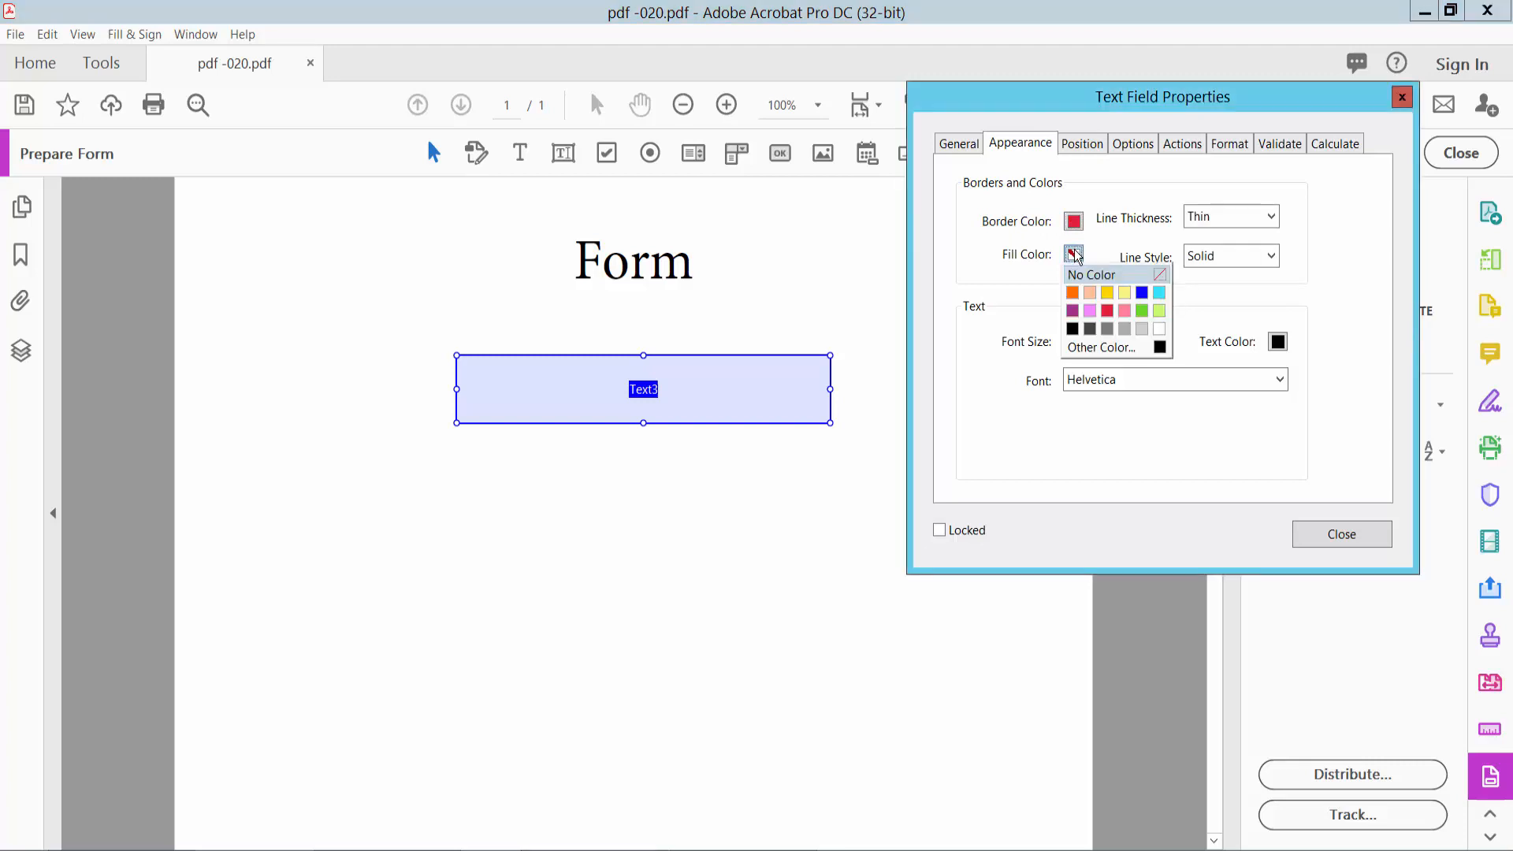
pyautogui.click(1091, 275)
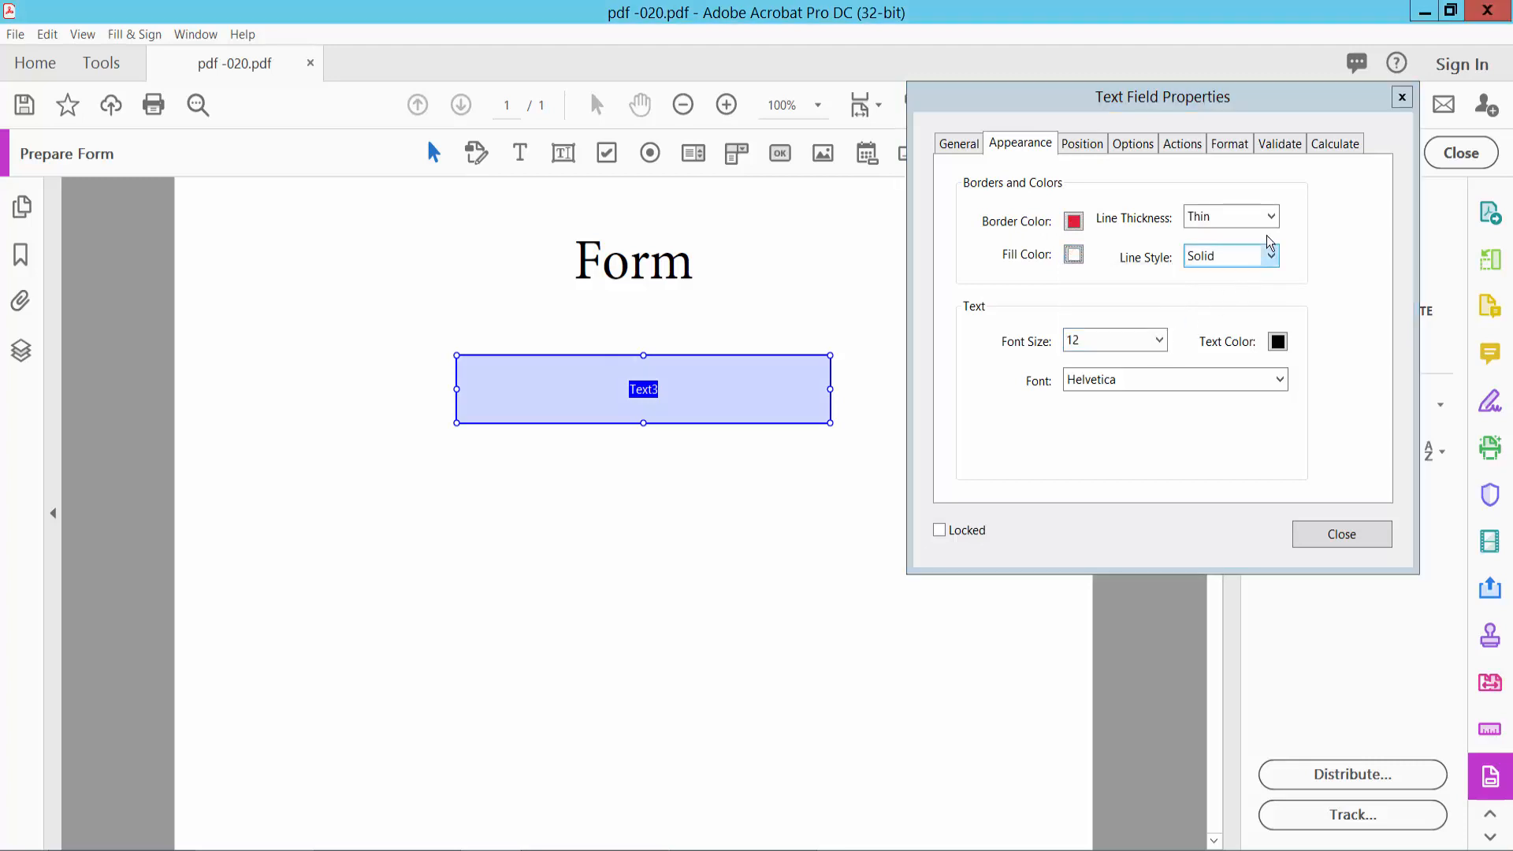
pyautogui.click(1269, 216)
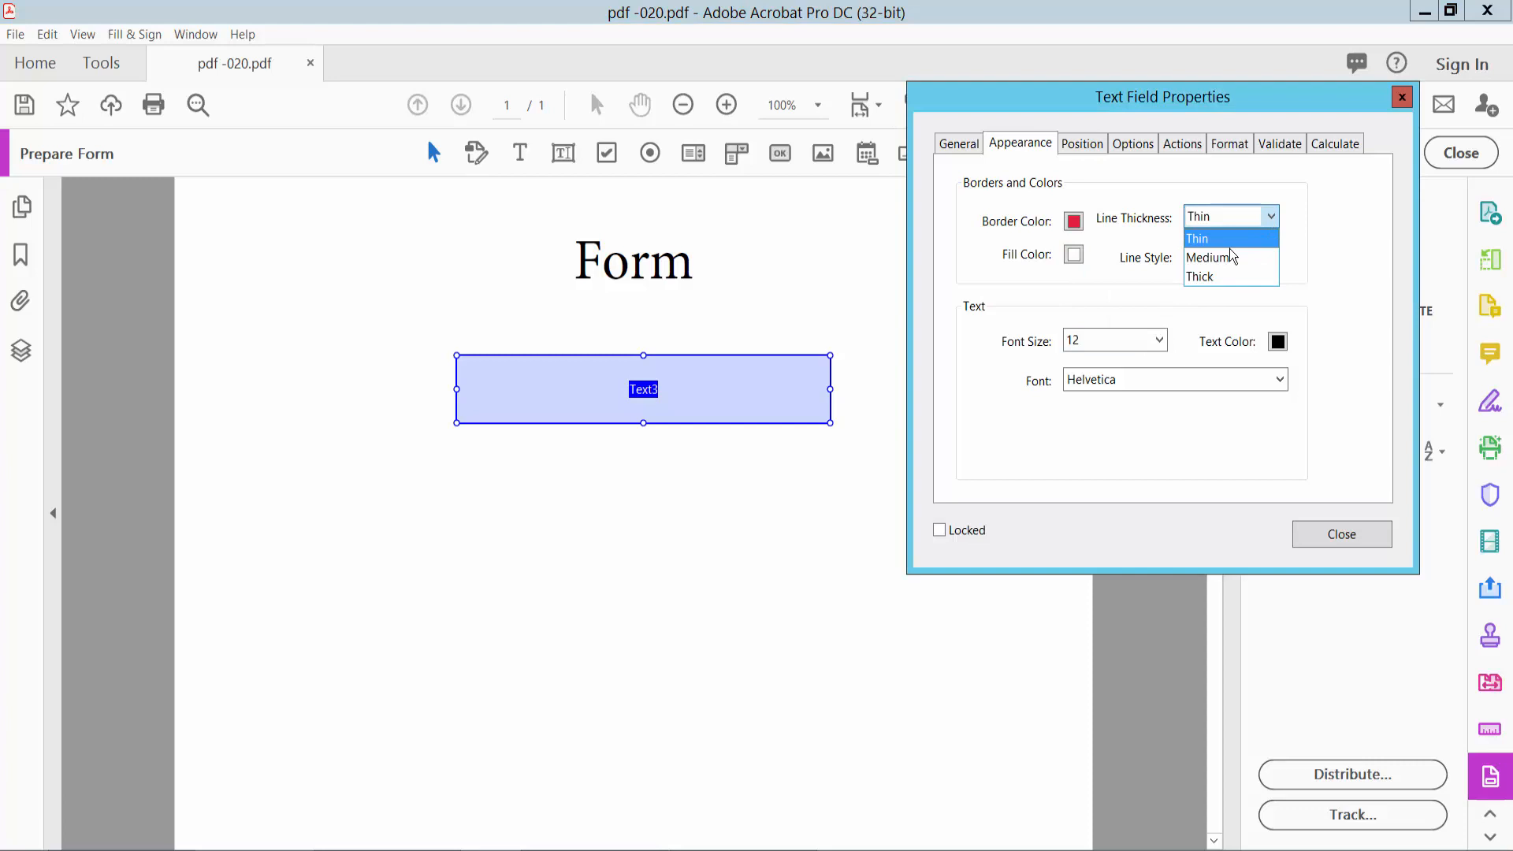
pyautogui.click(1209, 257)
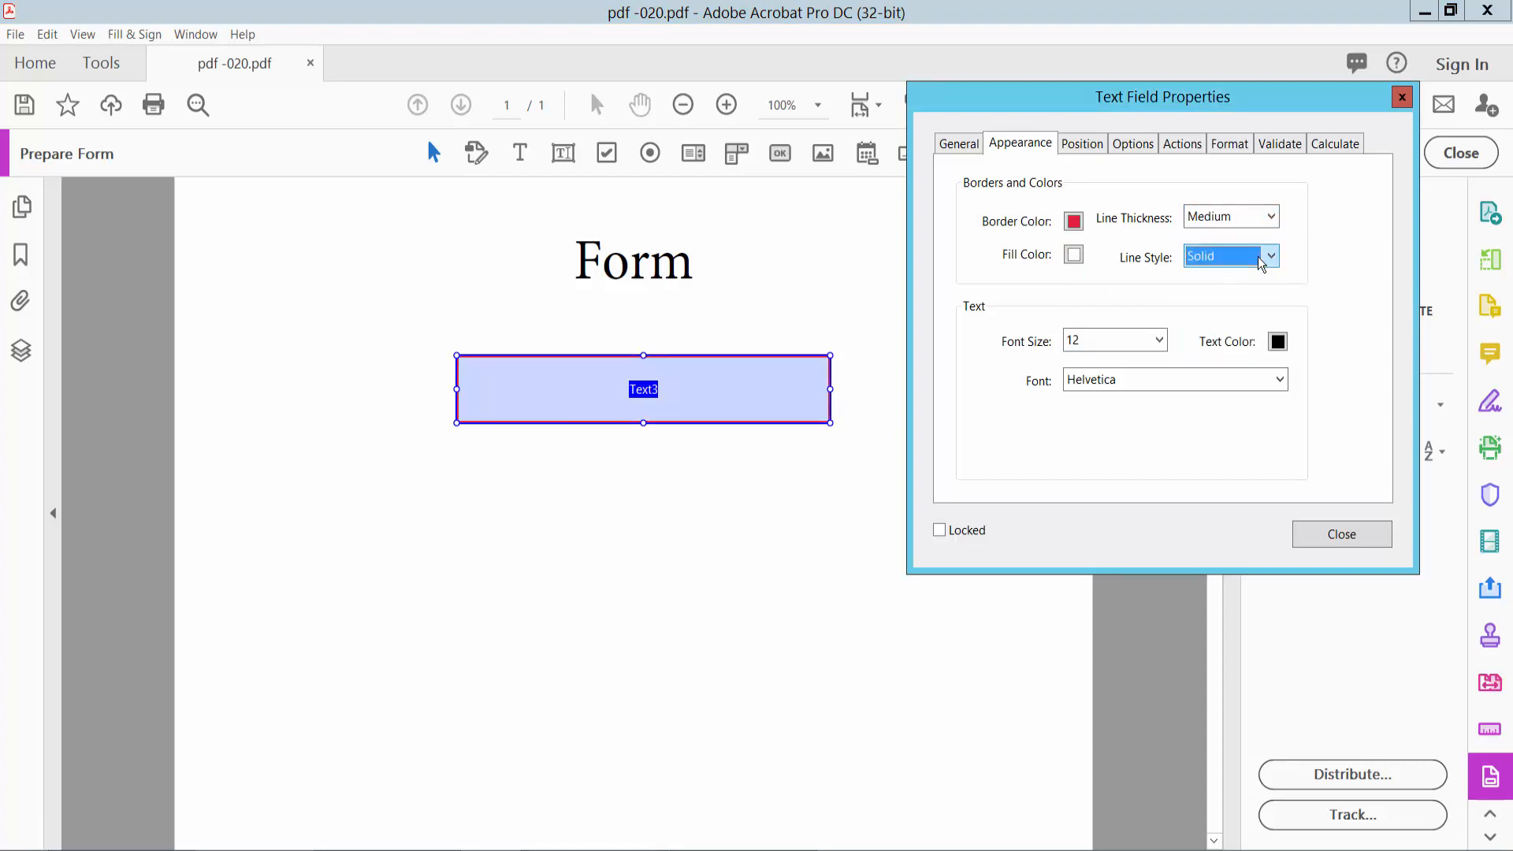
pyautogui.click(1158, 340)
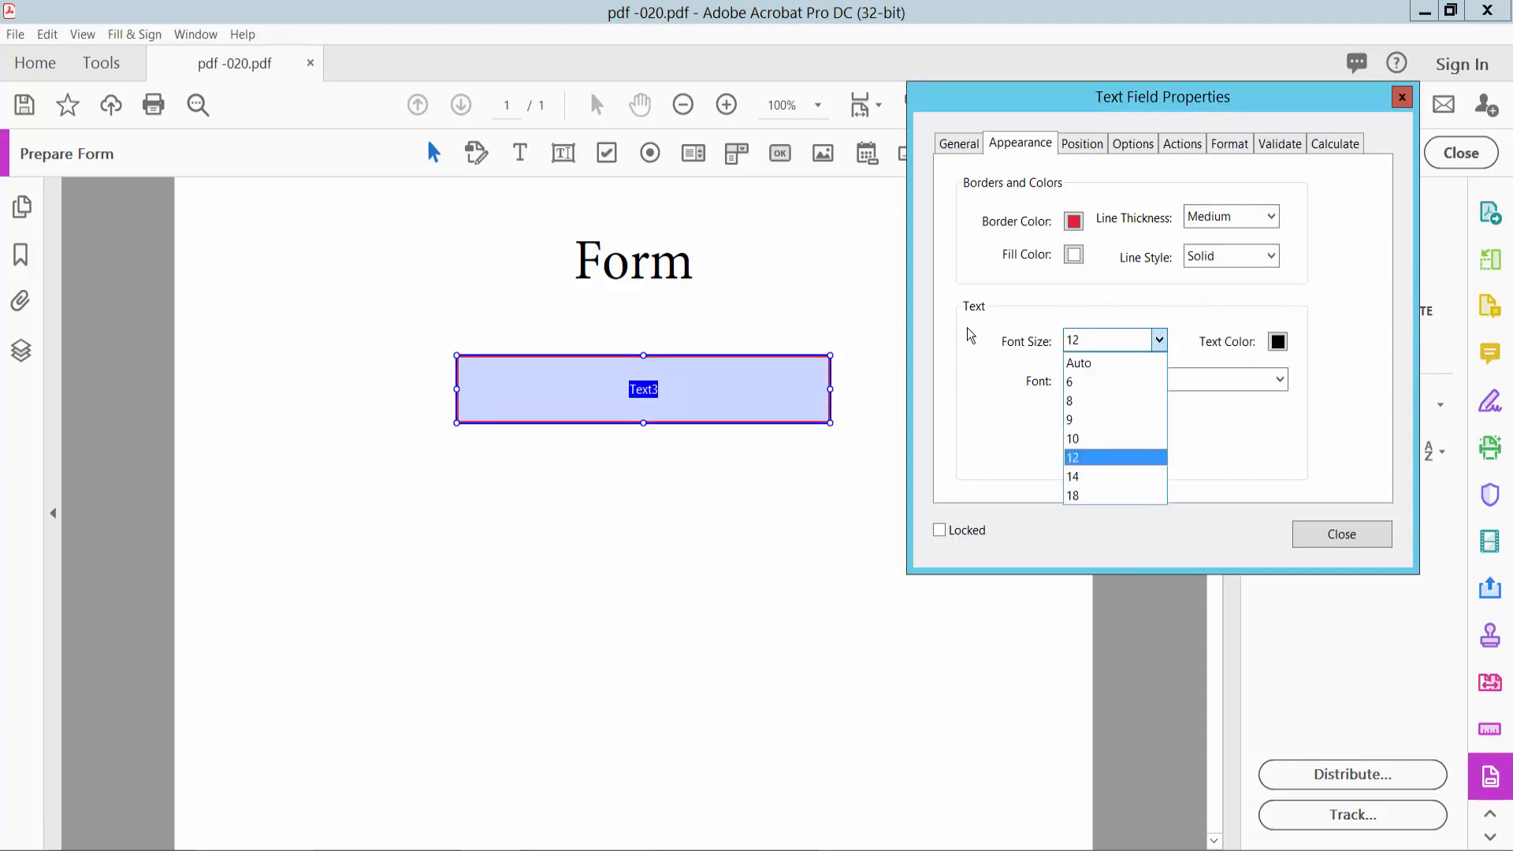
pyautogui.click(1078, 363)
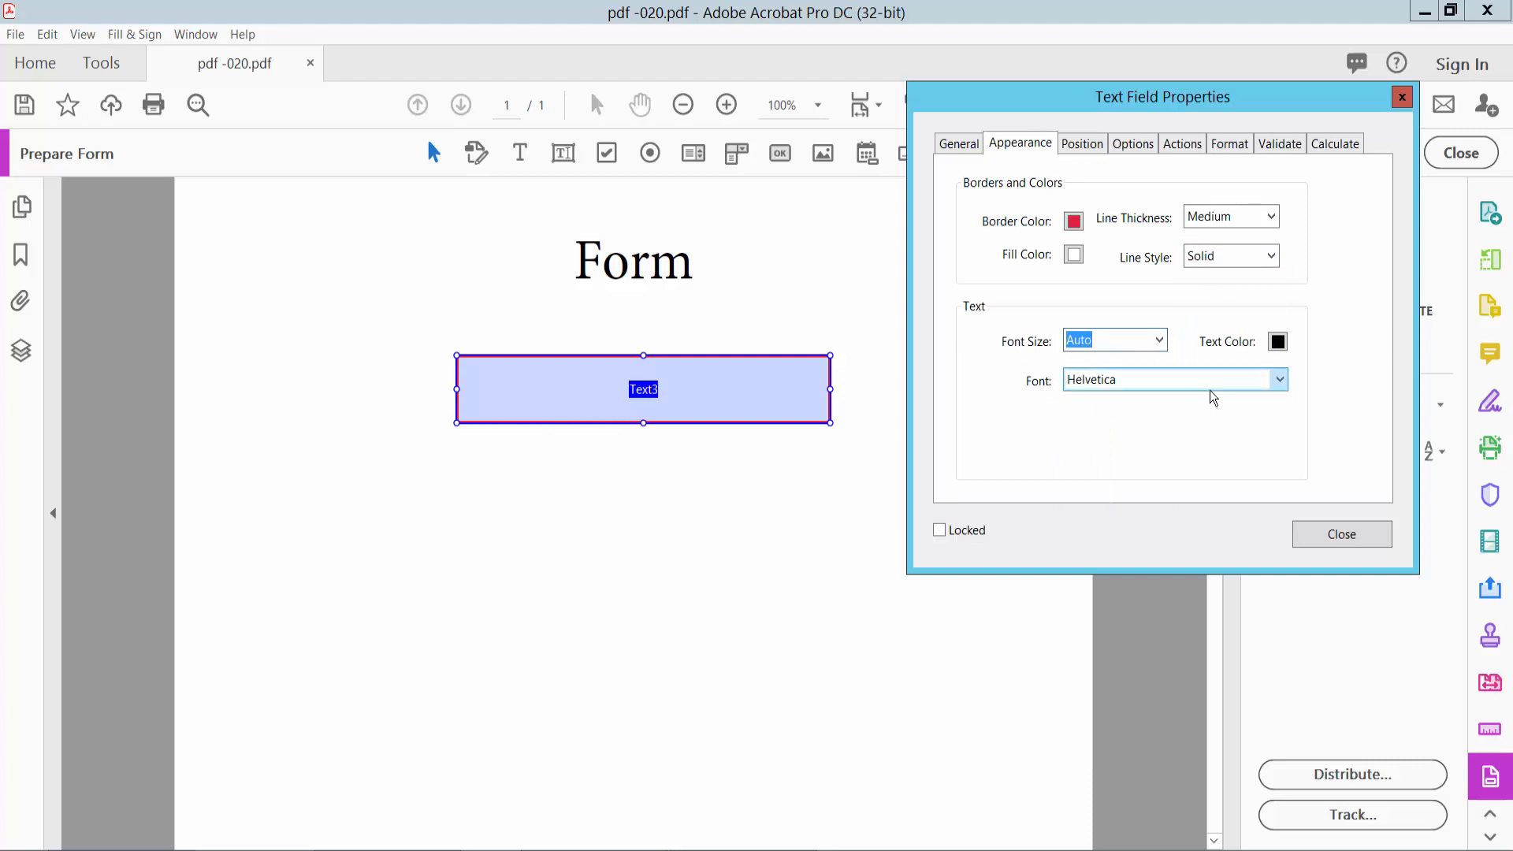
# Step: Review Text3's font and text colour choices and check its Position settings
pyautogui.click(1278, 378)
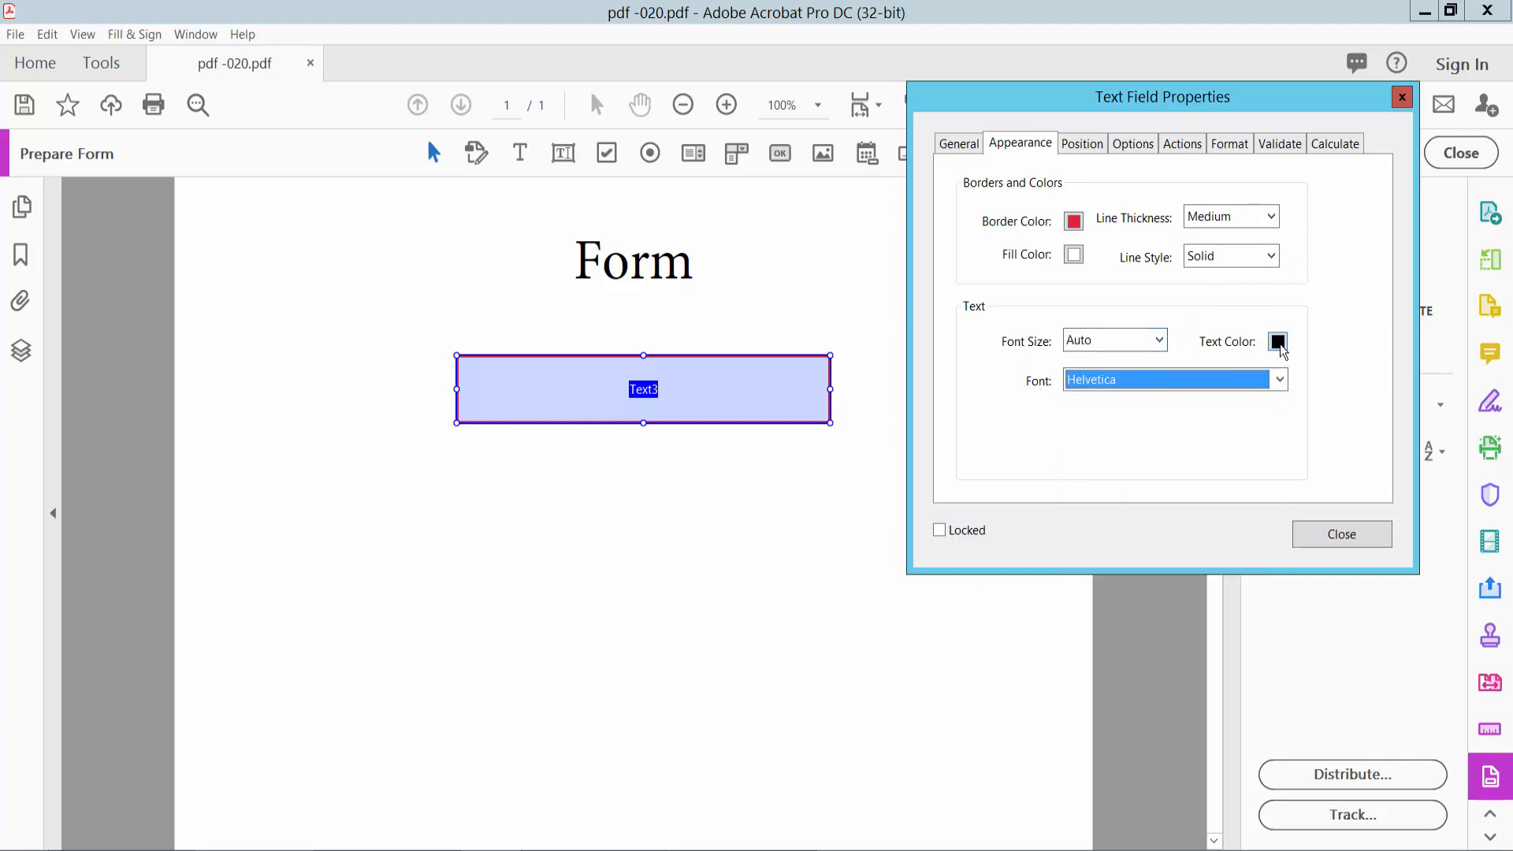
pyautogui.click(1277, 340)
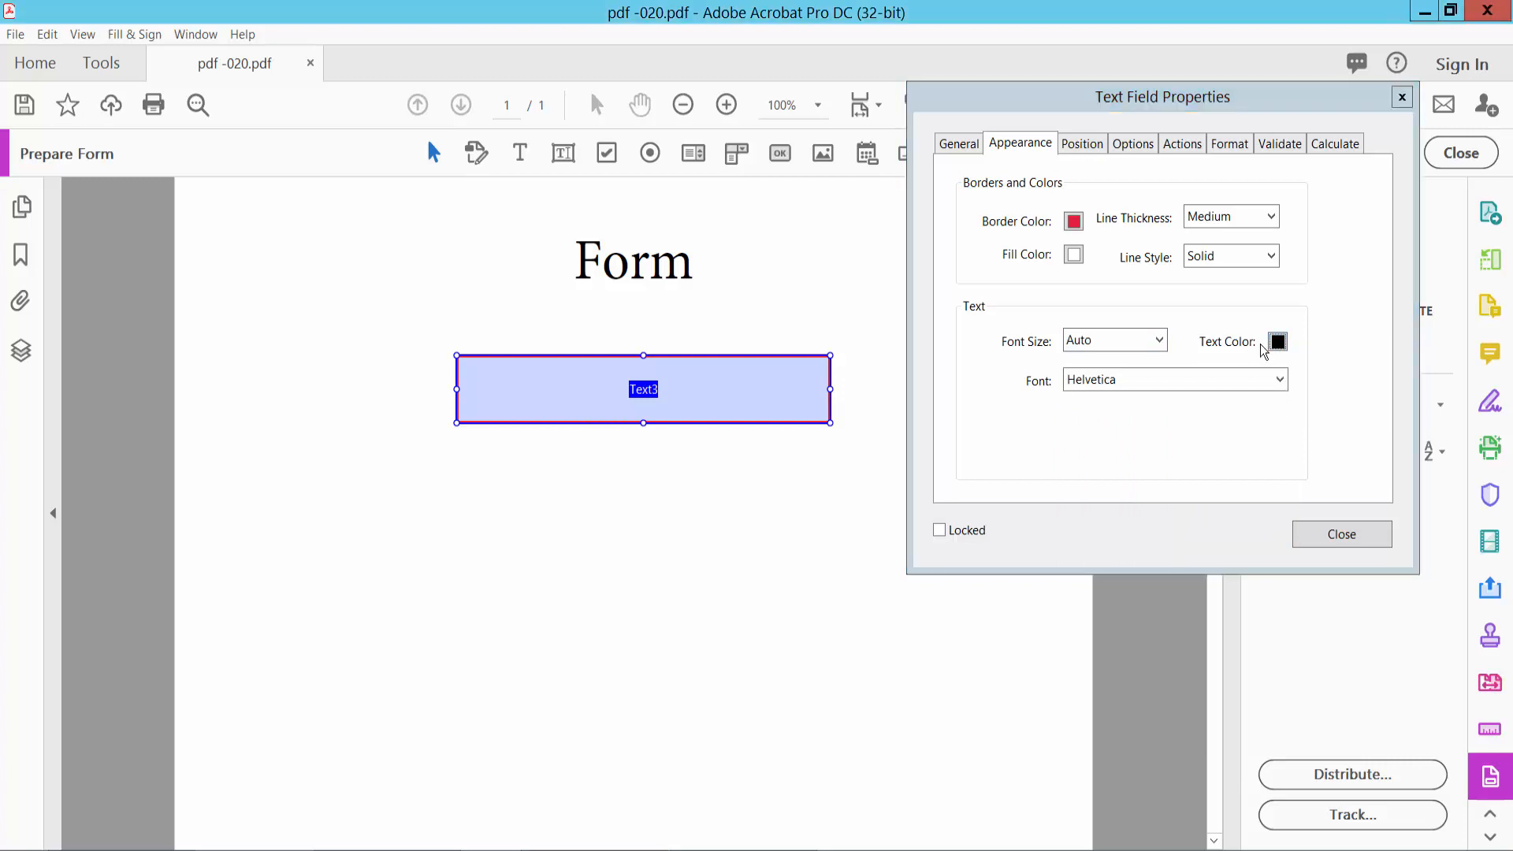
pyautogui.click(1080, 142)
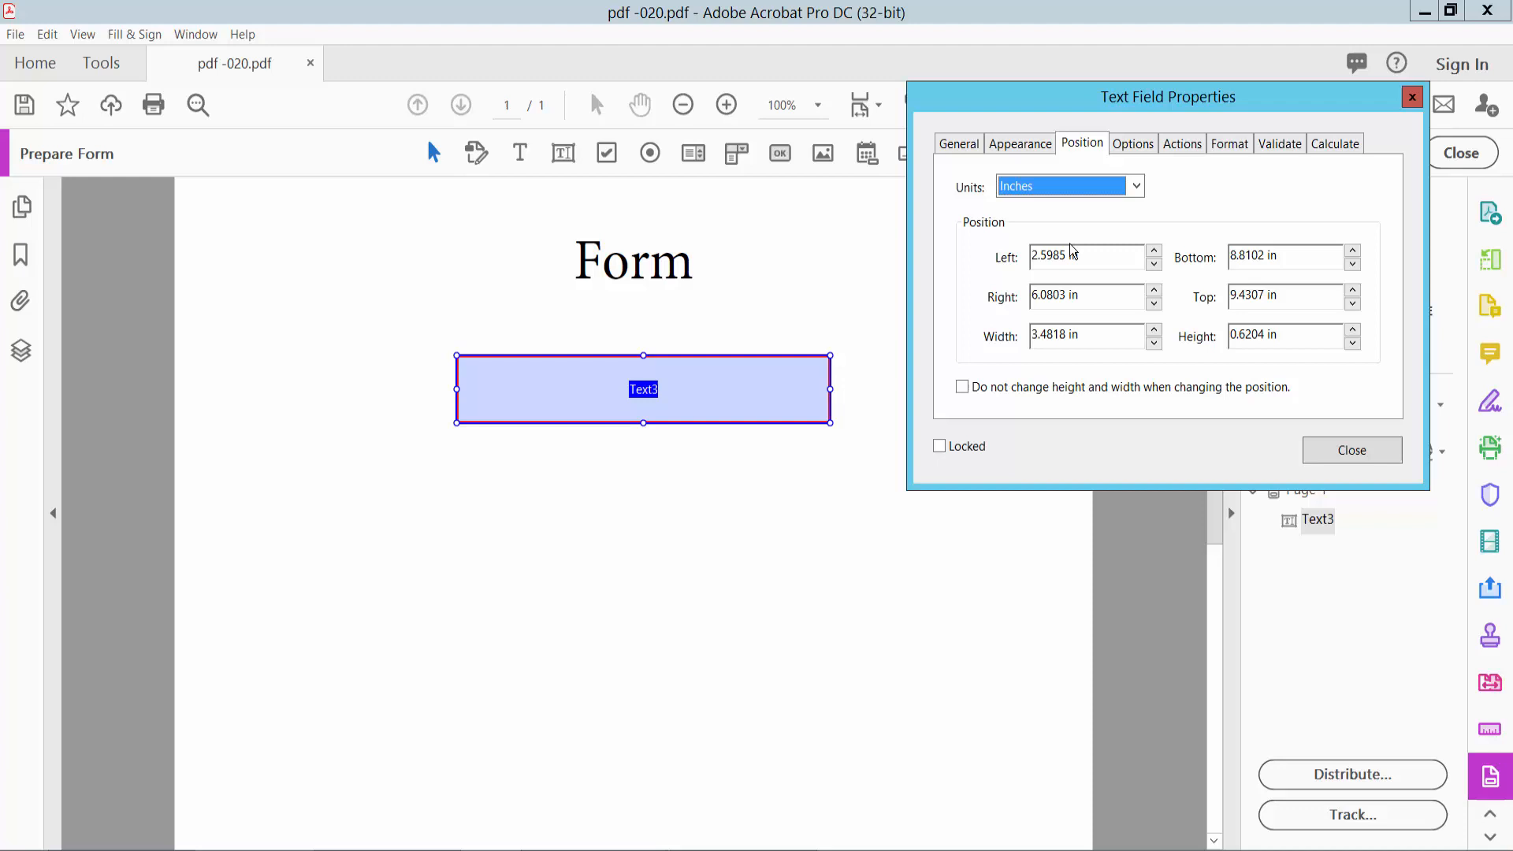
pyautogui.click(1135, 186)
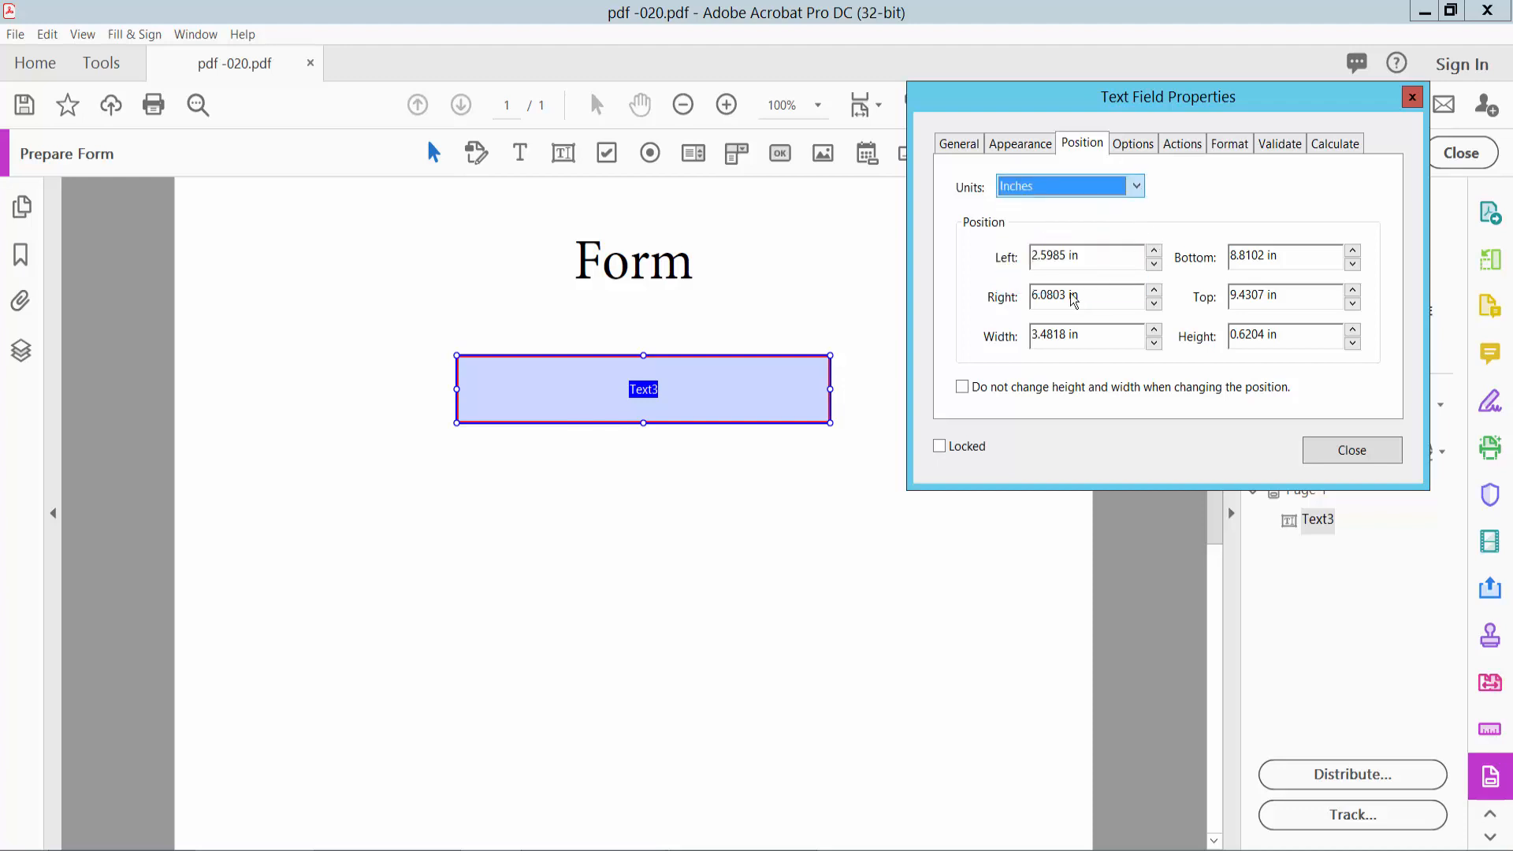
# Step: Switch Text3's properties to the Options tab
pyautogui.click(1131, 143)
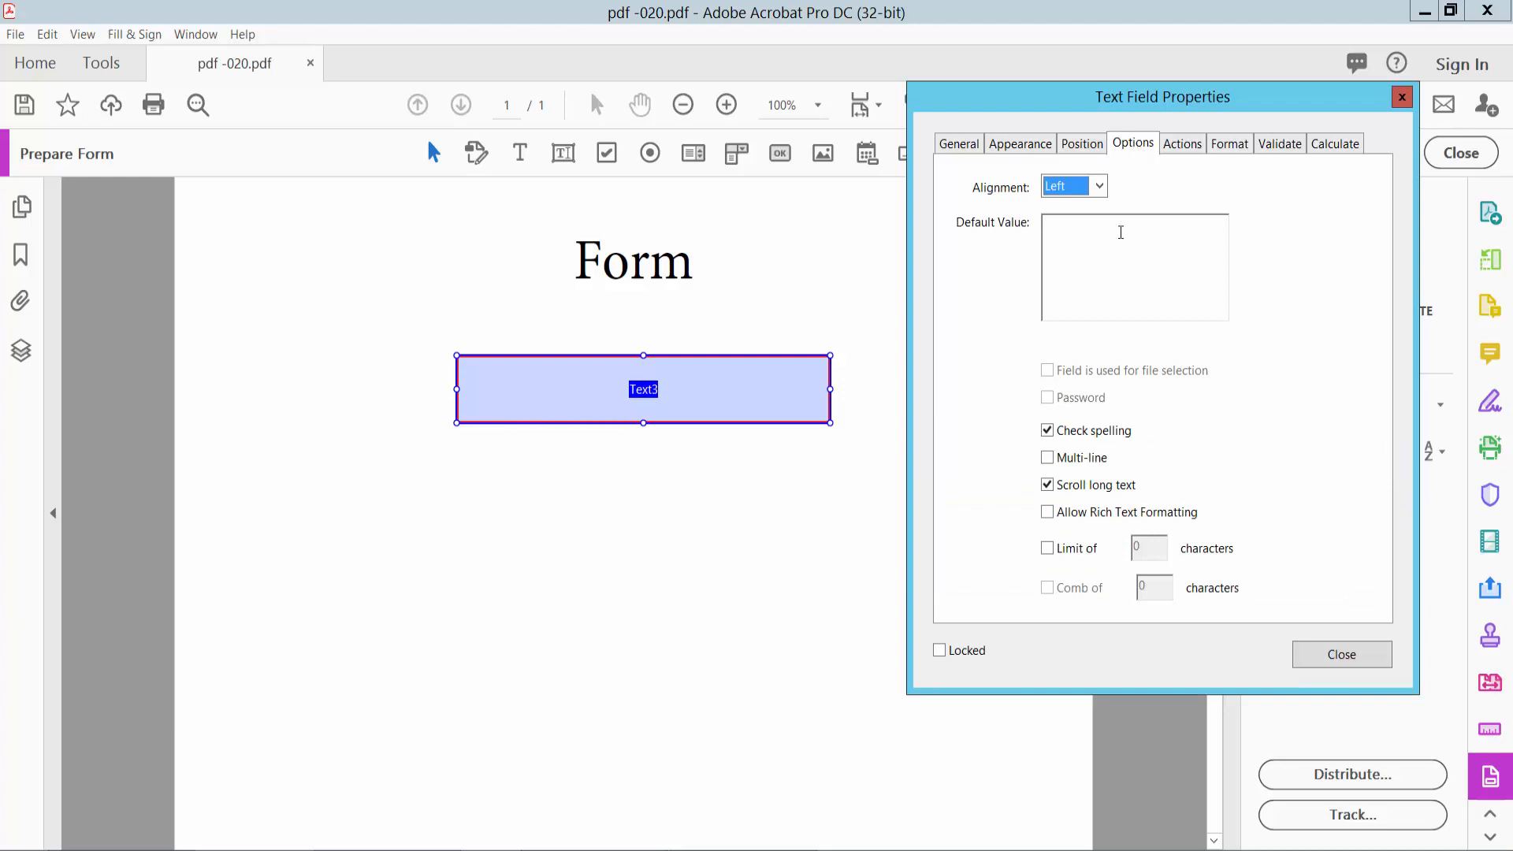
# Step: Set Text3's text alignment to Center in the Alignment dropdown
pyautogui.click(1073, 185)
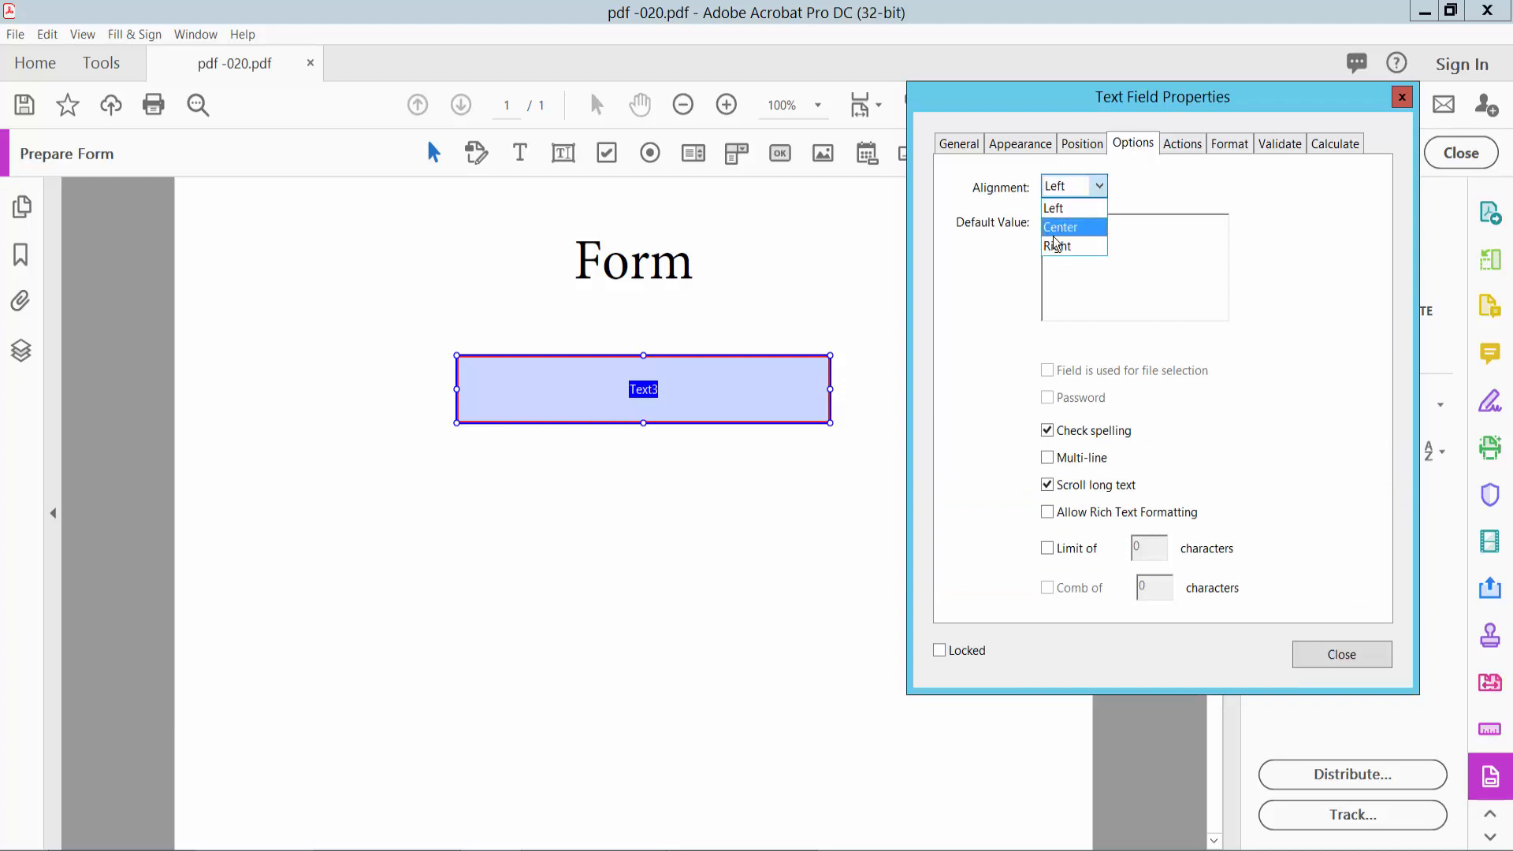
pyautogui.moveTo(1056, 246)
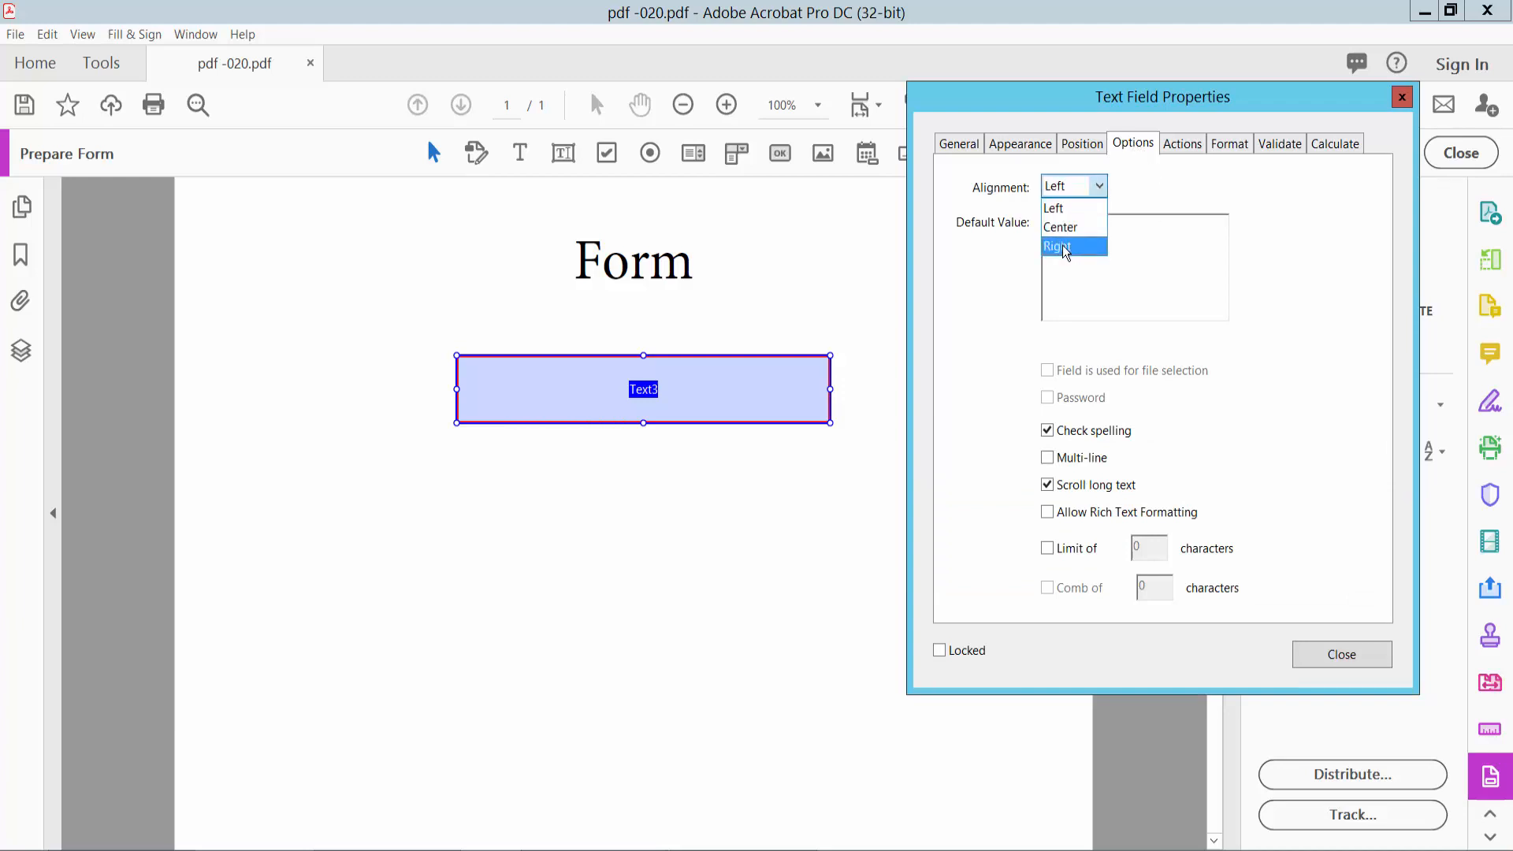
pyautogui.moveTo(1061, 227)
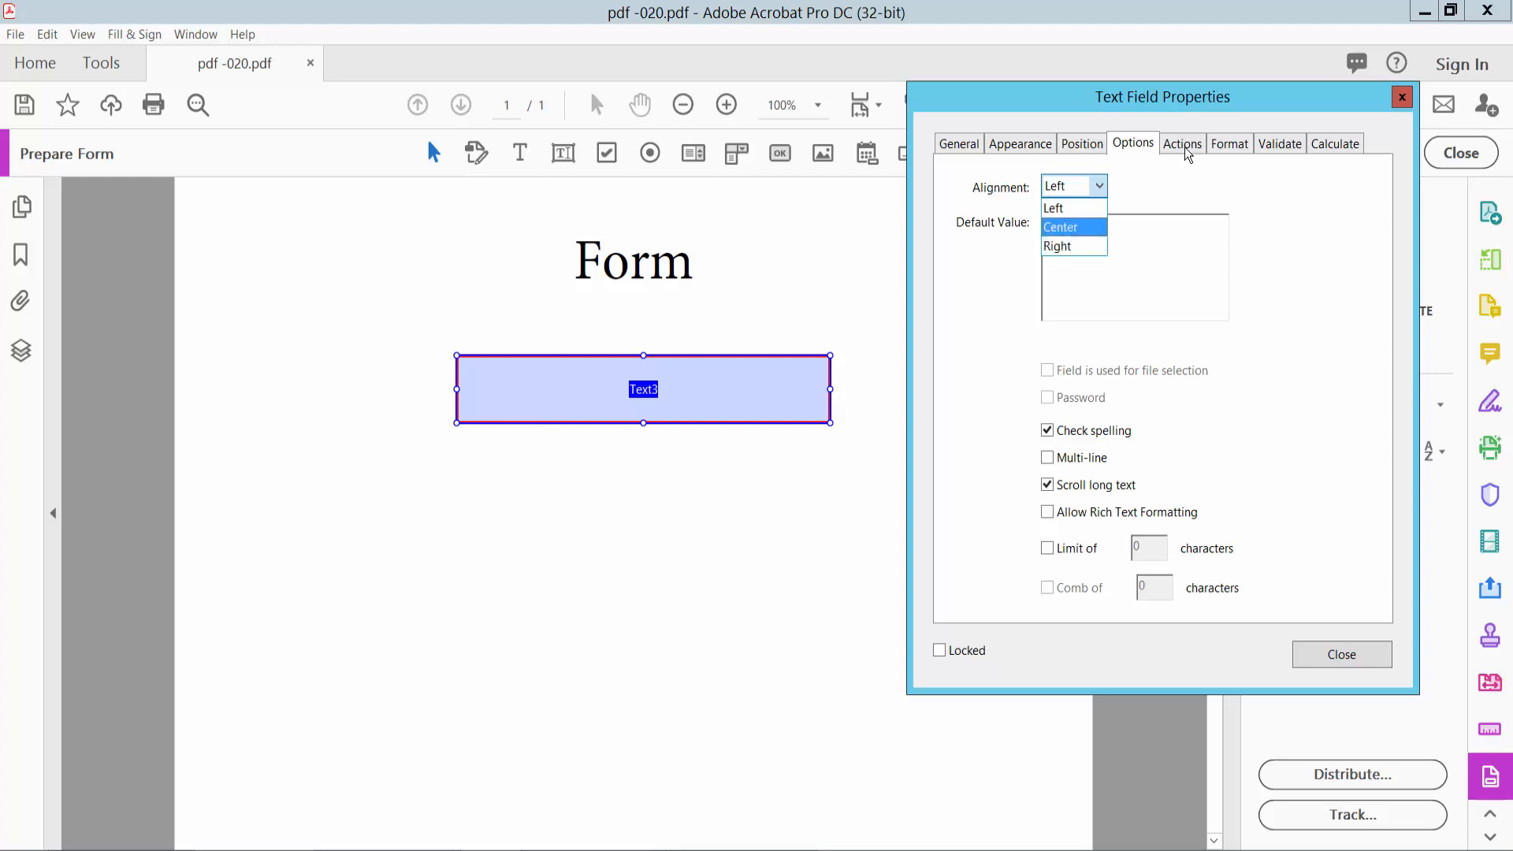
pyautogui.click(1228, 143)
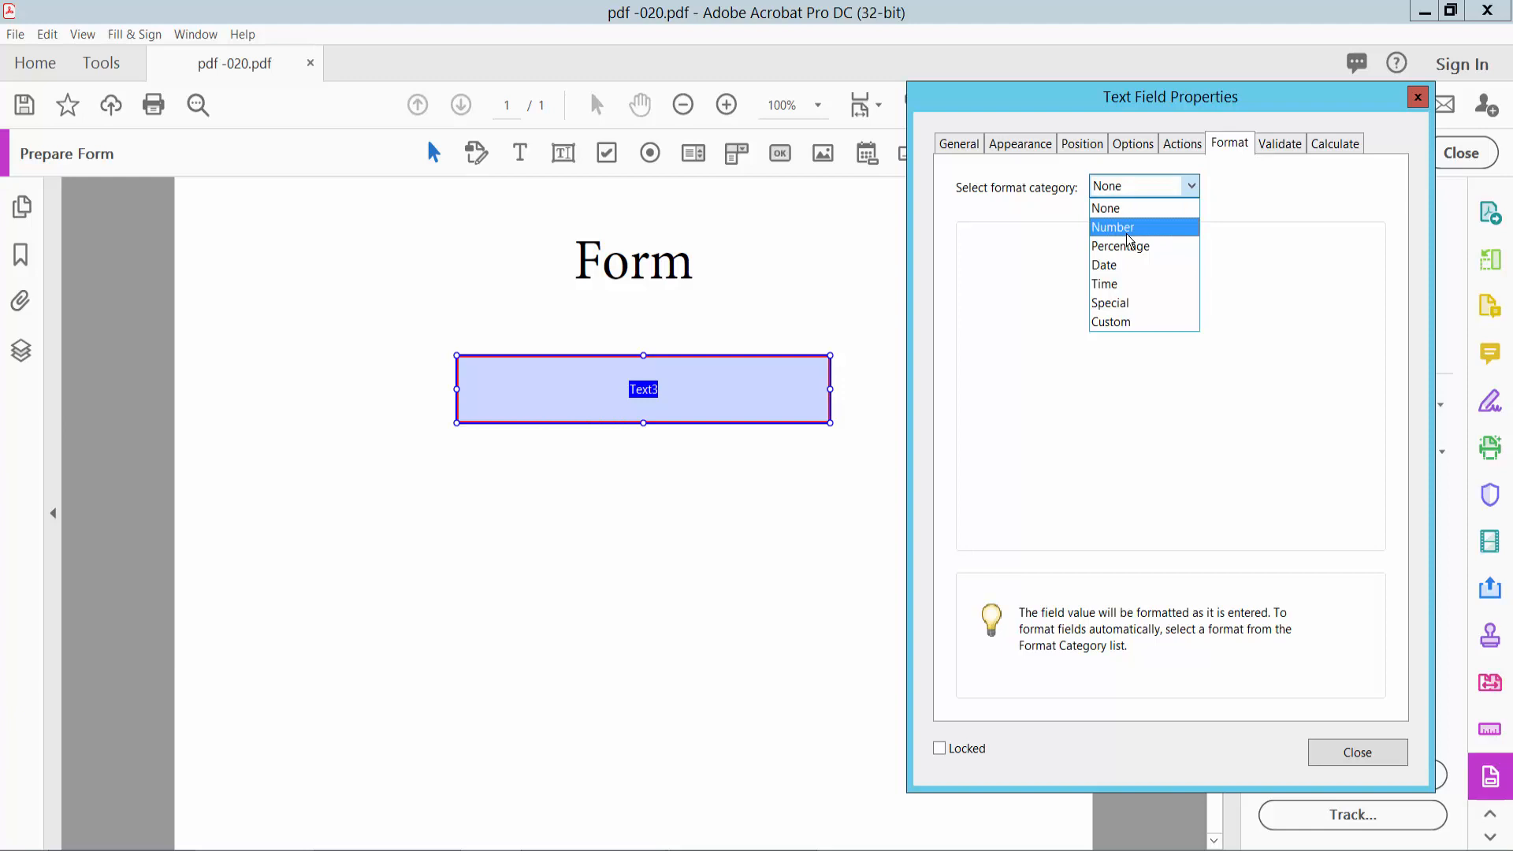
pyautogui.moveTo(1105, 283)
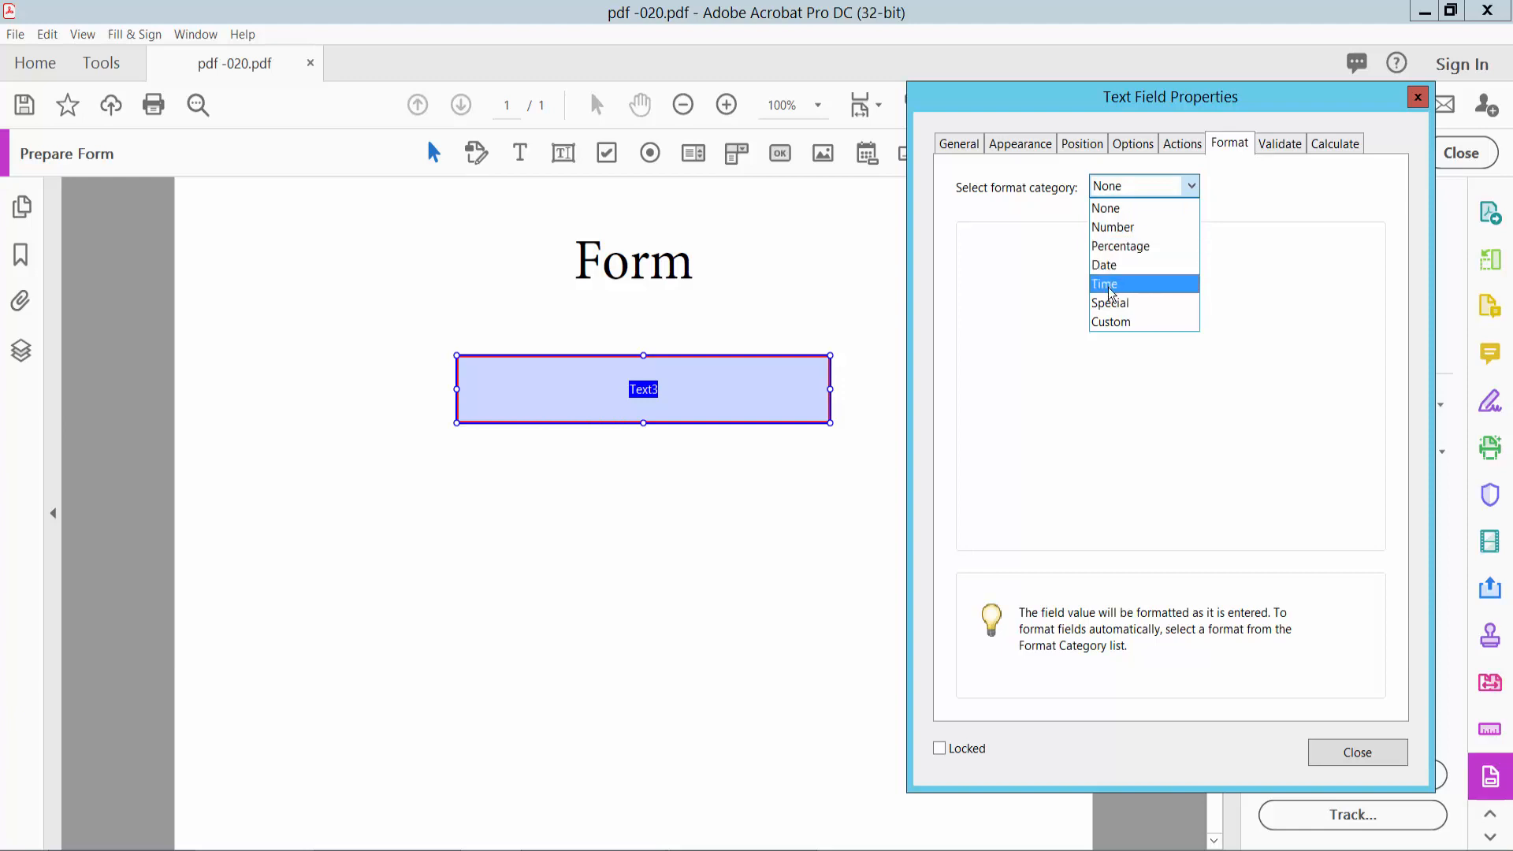
pyautogui.moveTo(1112, 322)
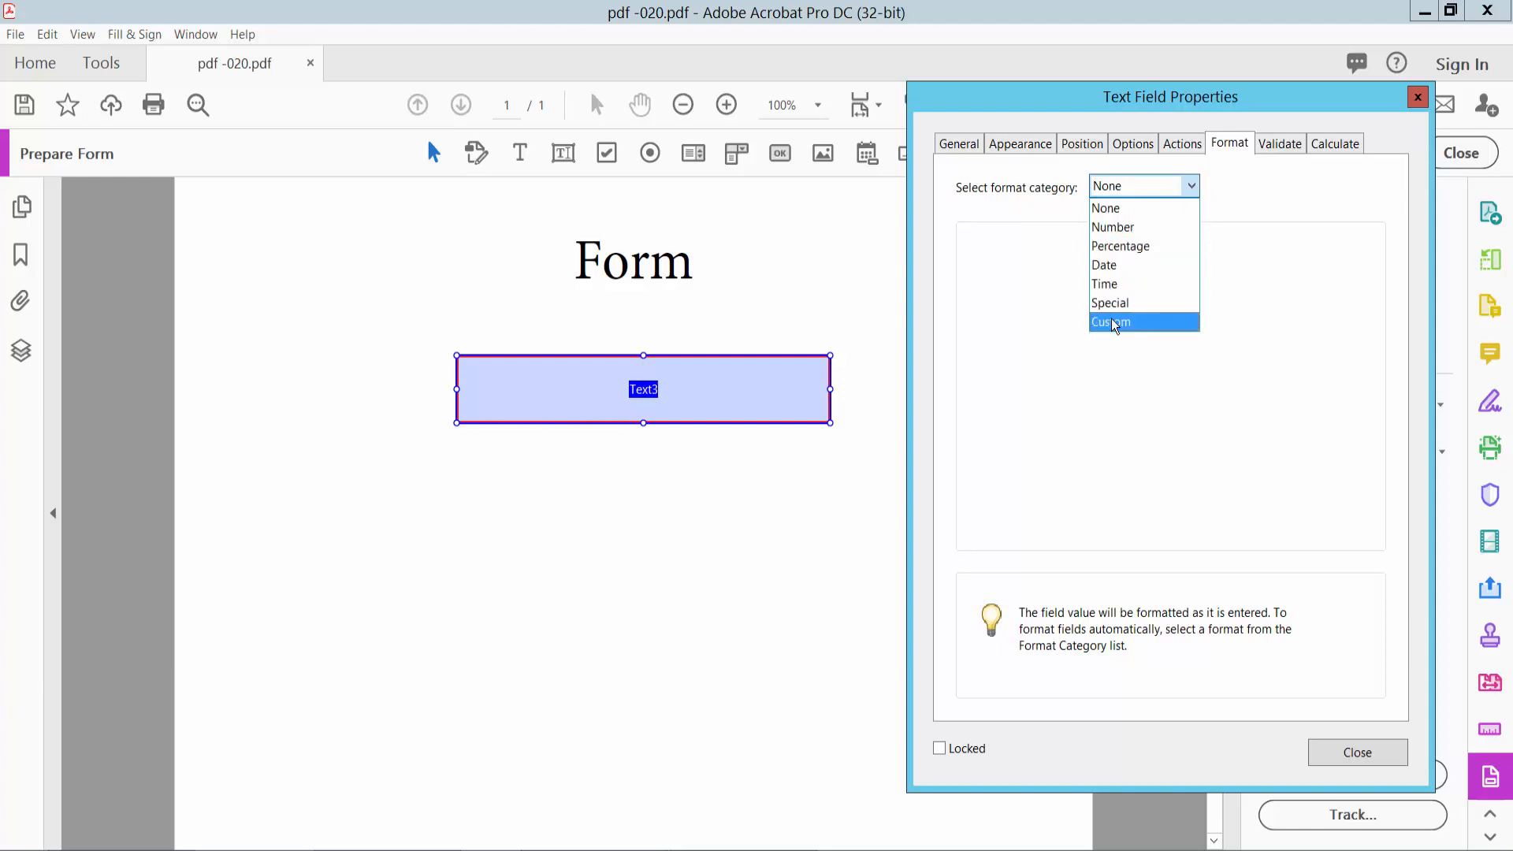
# Step: Keep Text3's format category at None and close its properties
pyautogui.click(1104, 207)
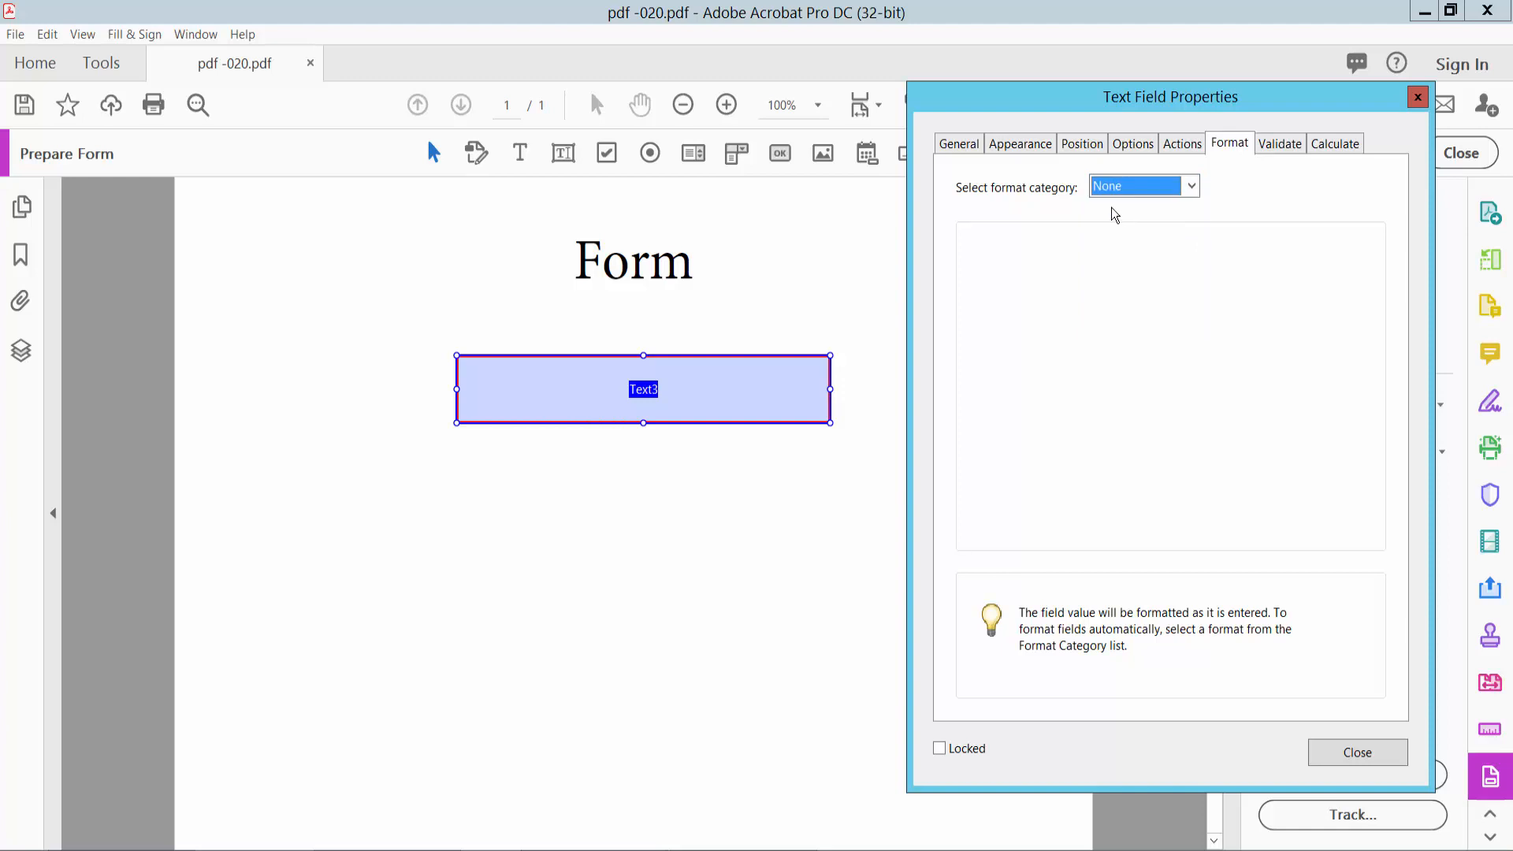
pyautogui.click(1356, 752)
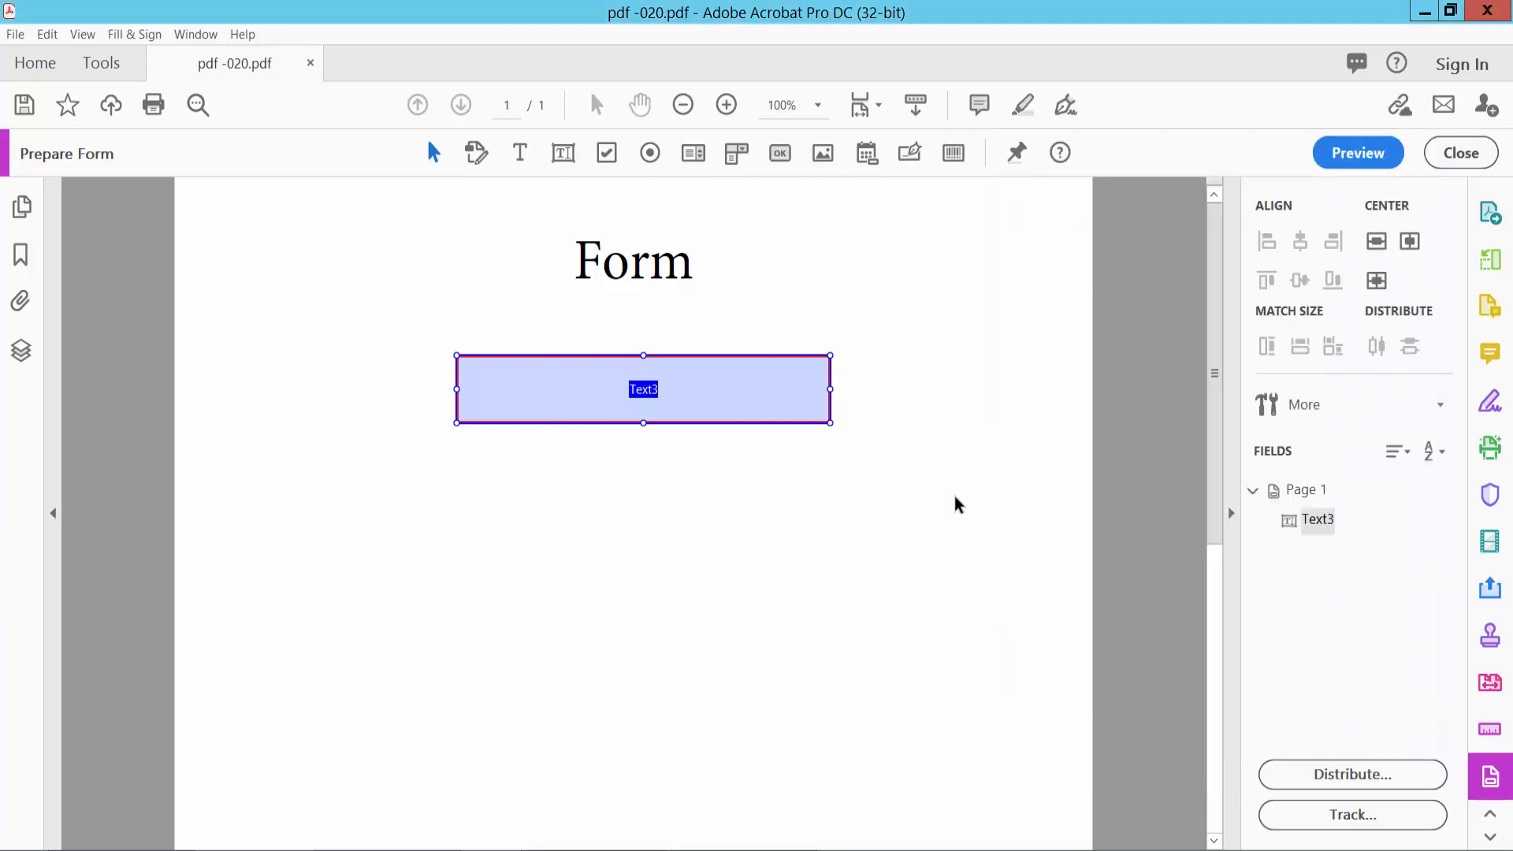
# Step: Preview the form and type 'paul morphy' into the Text3 field
pyautogui.click(1357, 152)
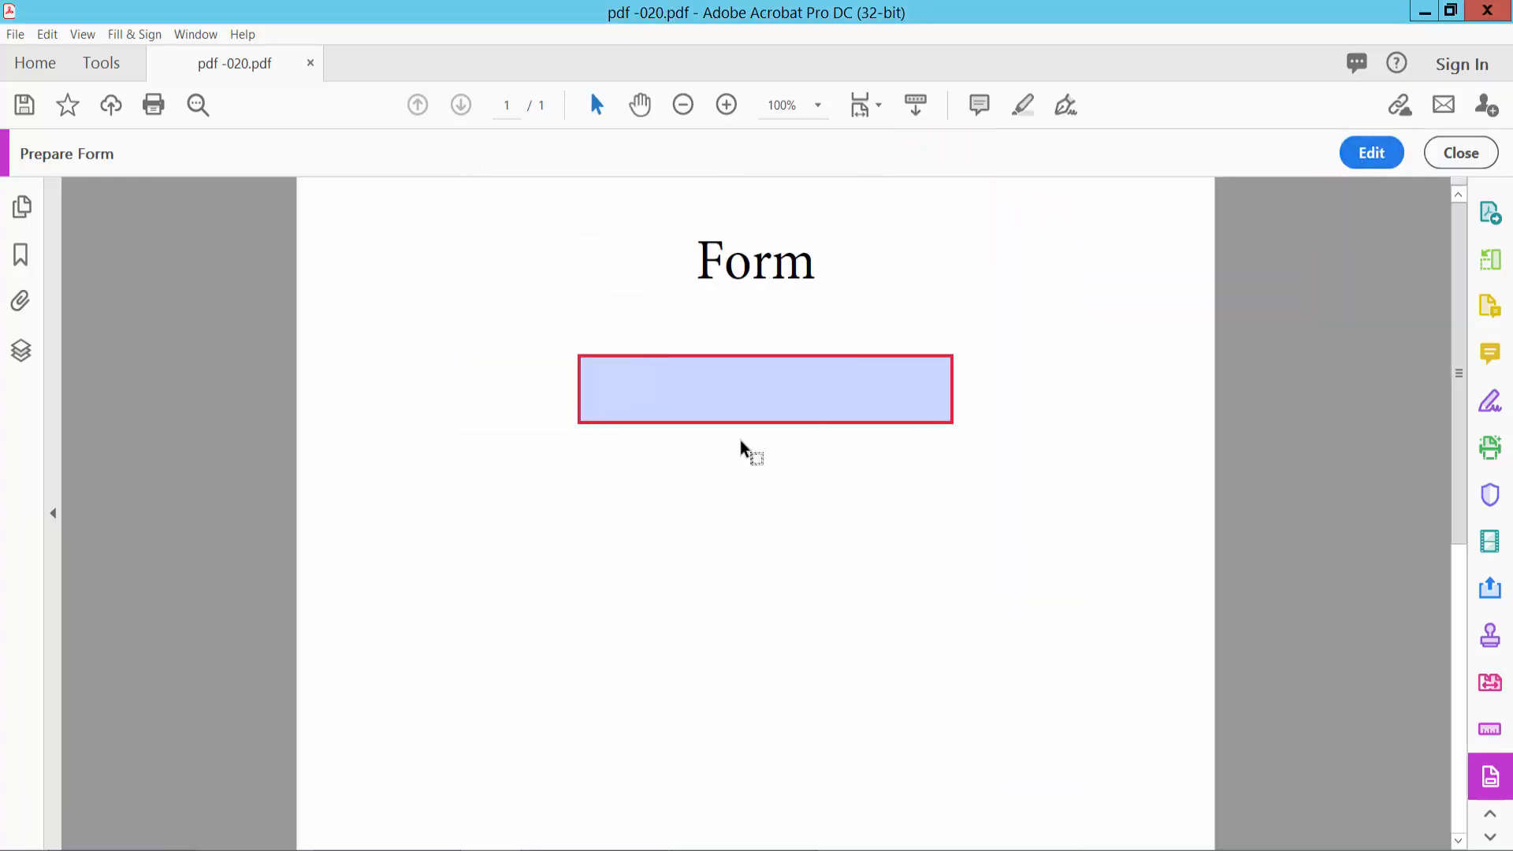
pyautogui.click(765, 390)
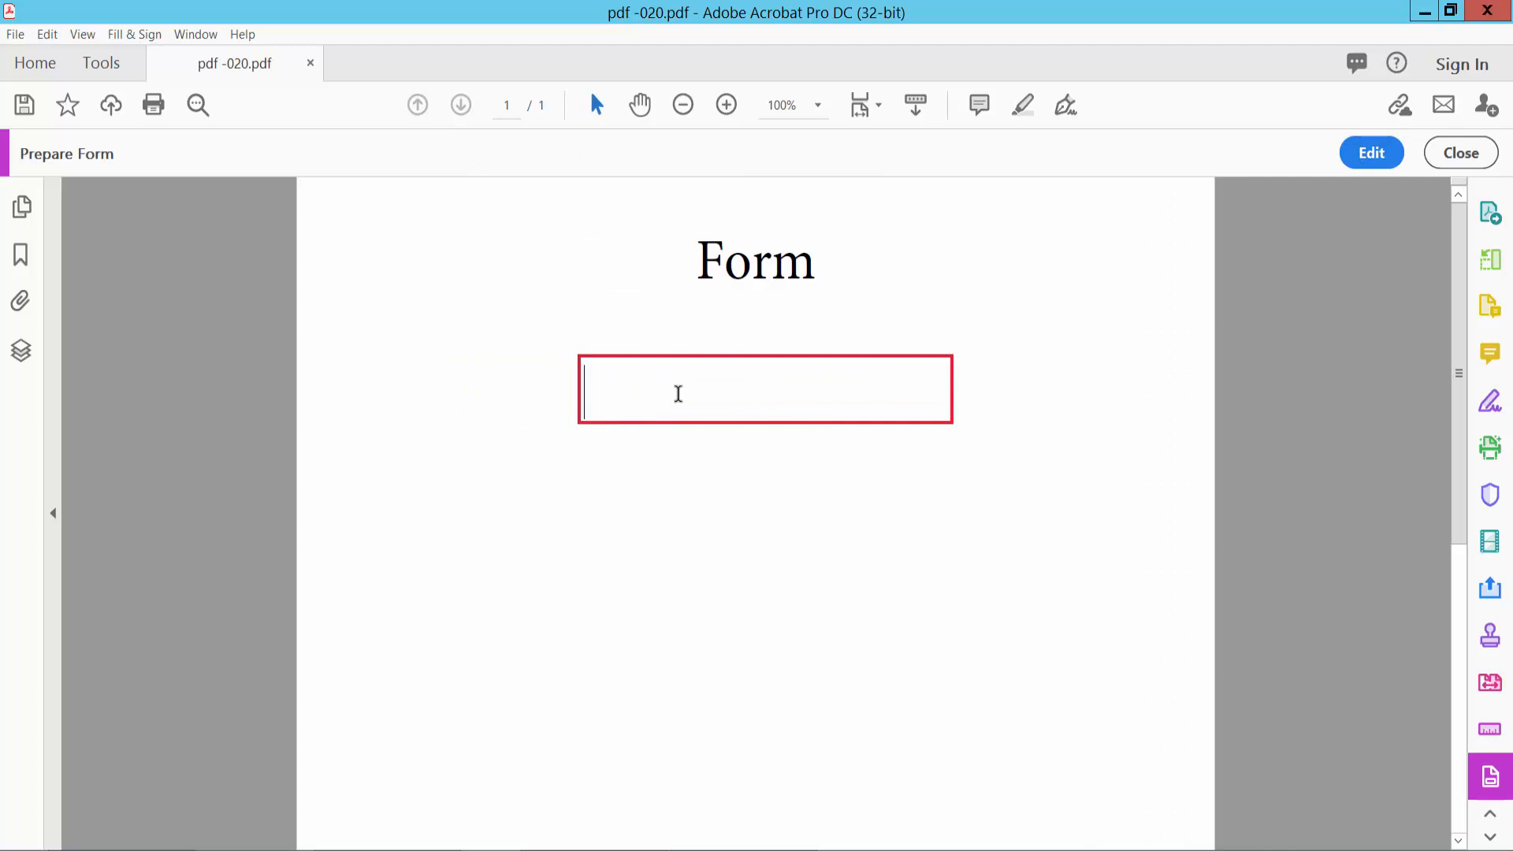
pyautogui.write('paul mo')
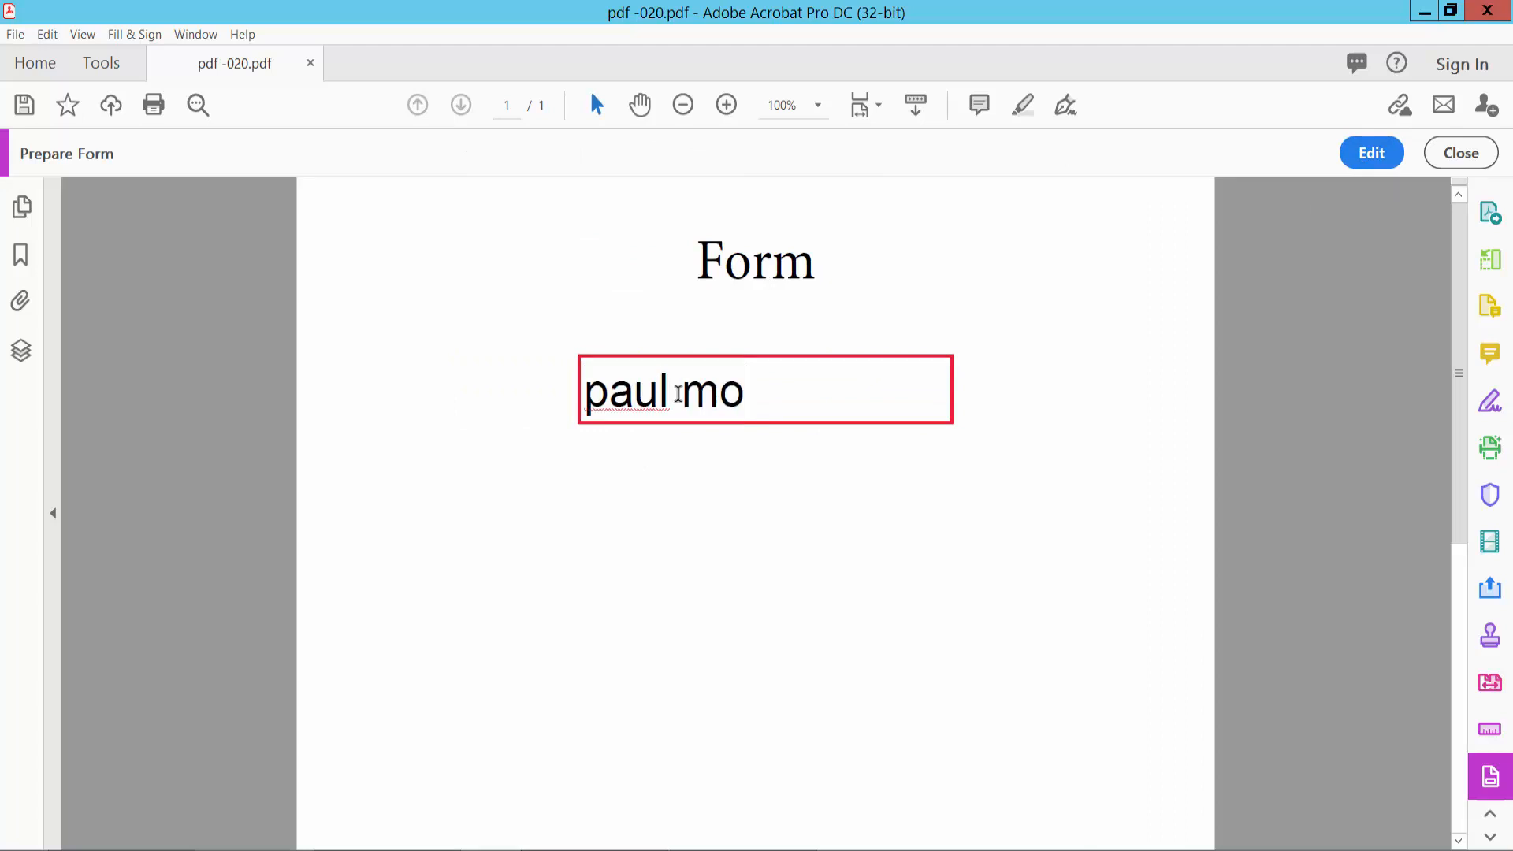
pyautogui.write('rph')
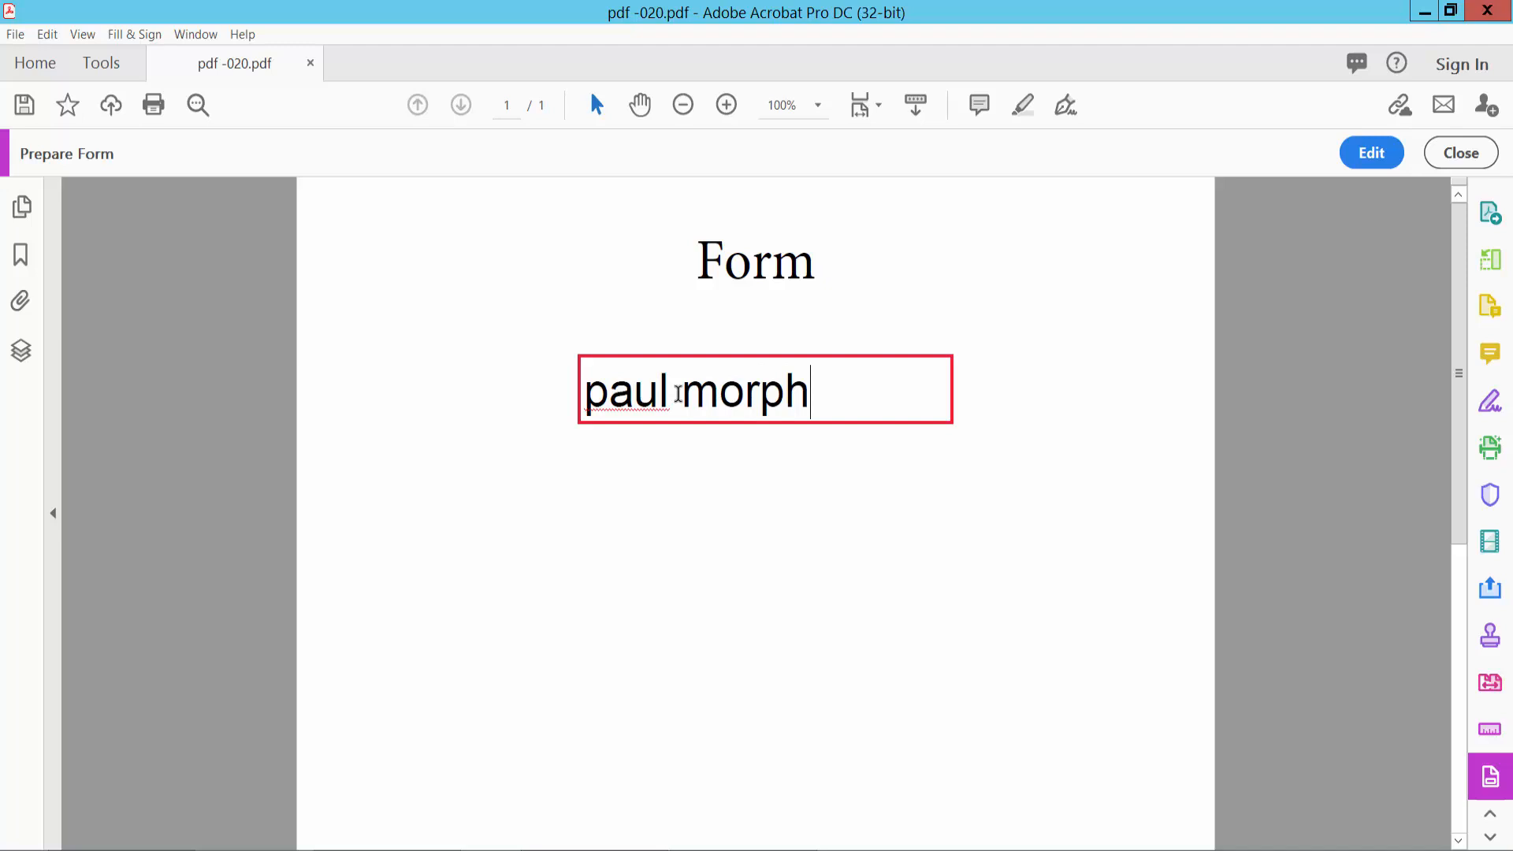
pyautogui.write('y')
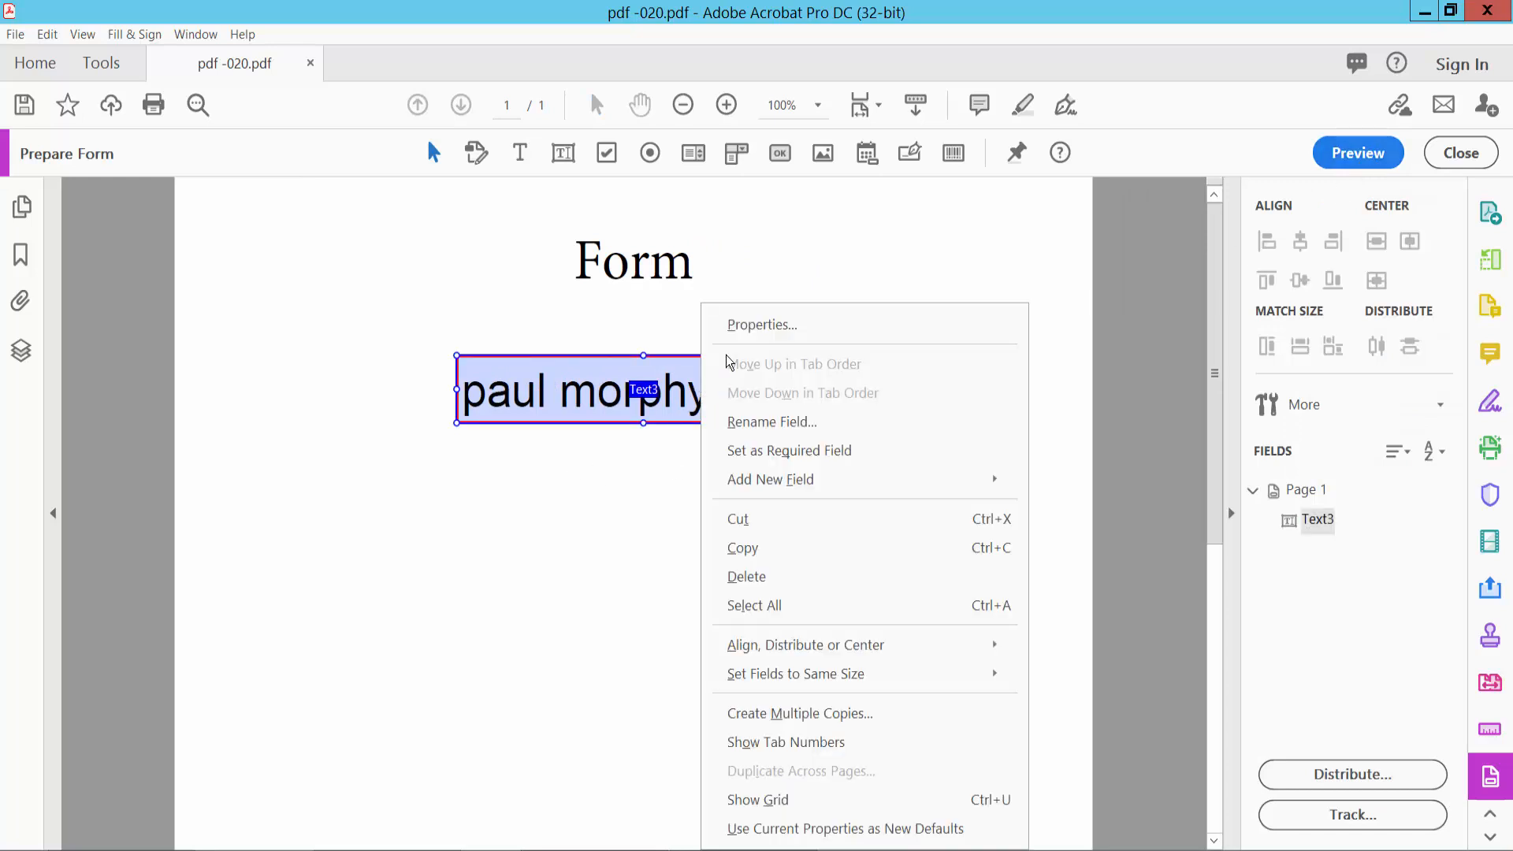
# Step: In Text3's Properties set Text Color to red and Alignment to Center, then close
pyautogui.click(761, 324)
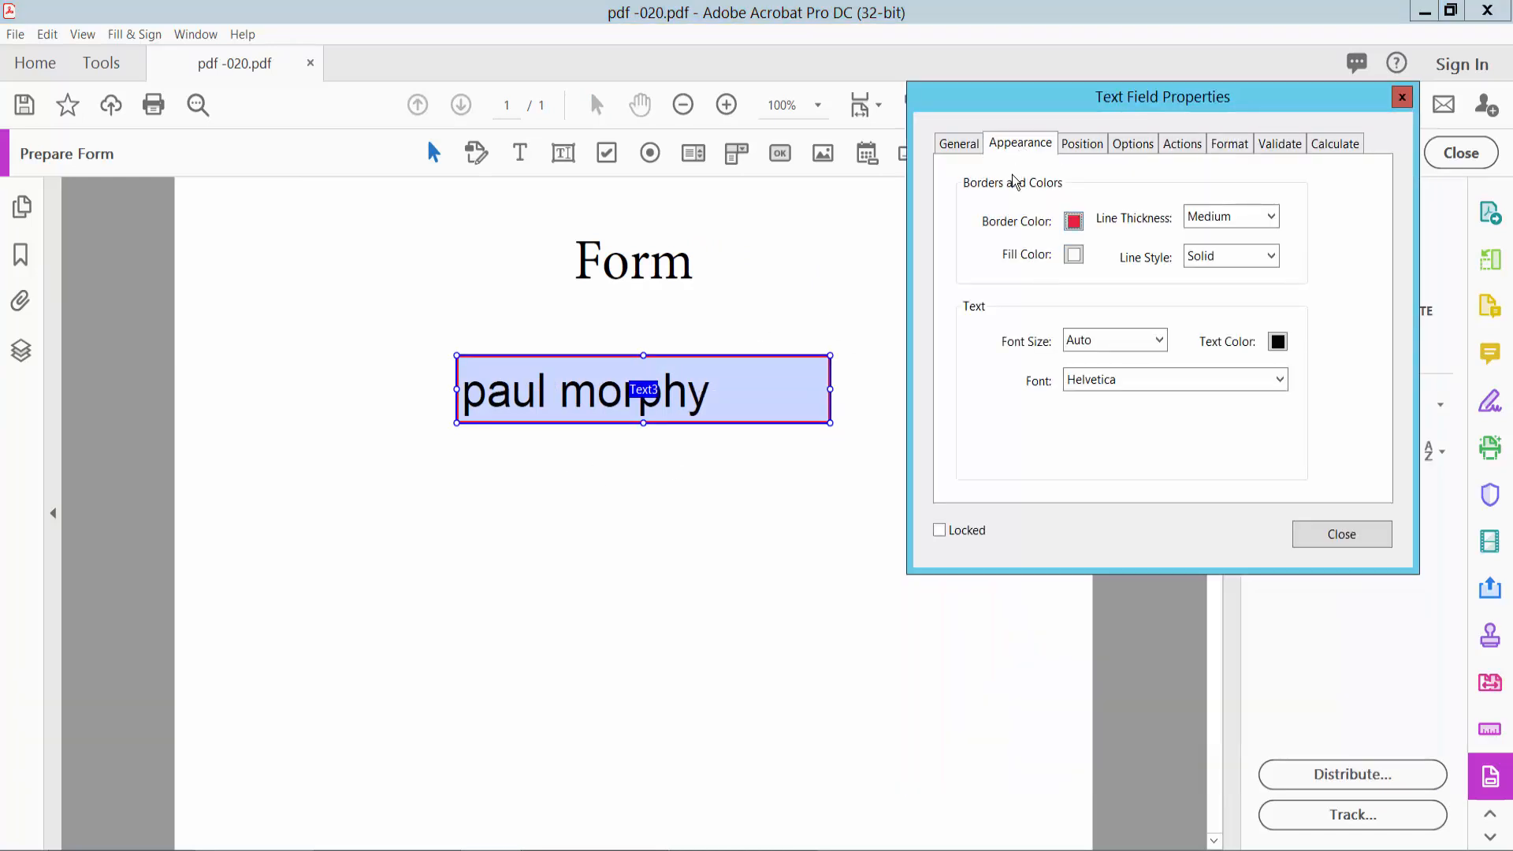
pyautogui.click(1277, 341)
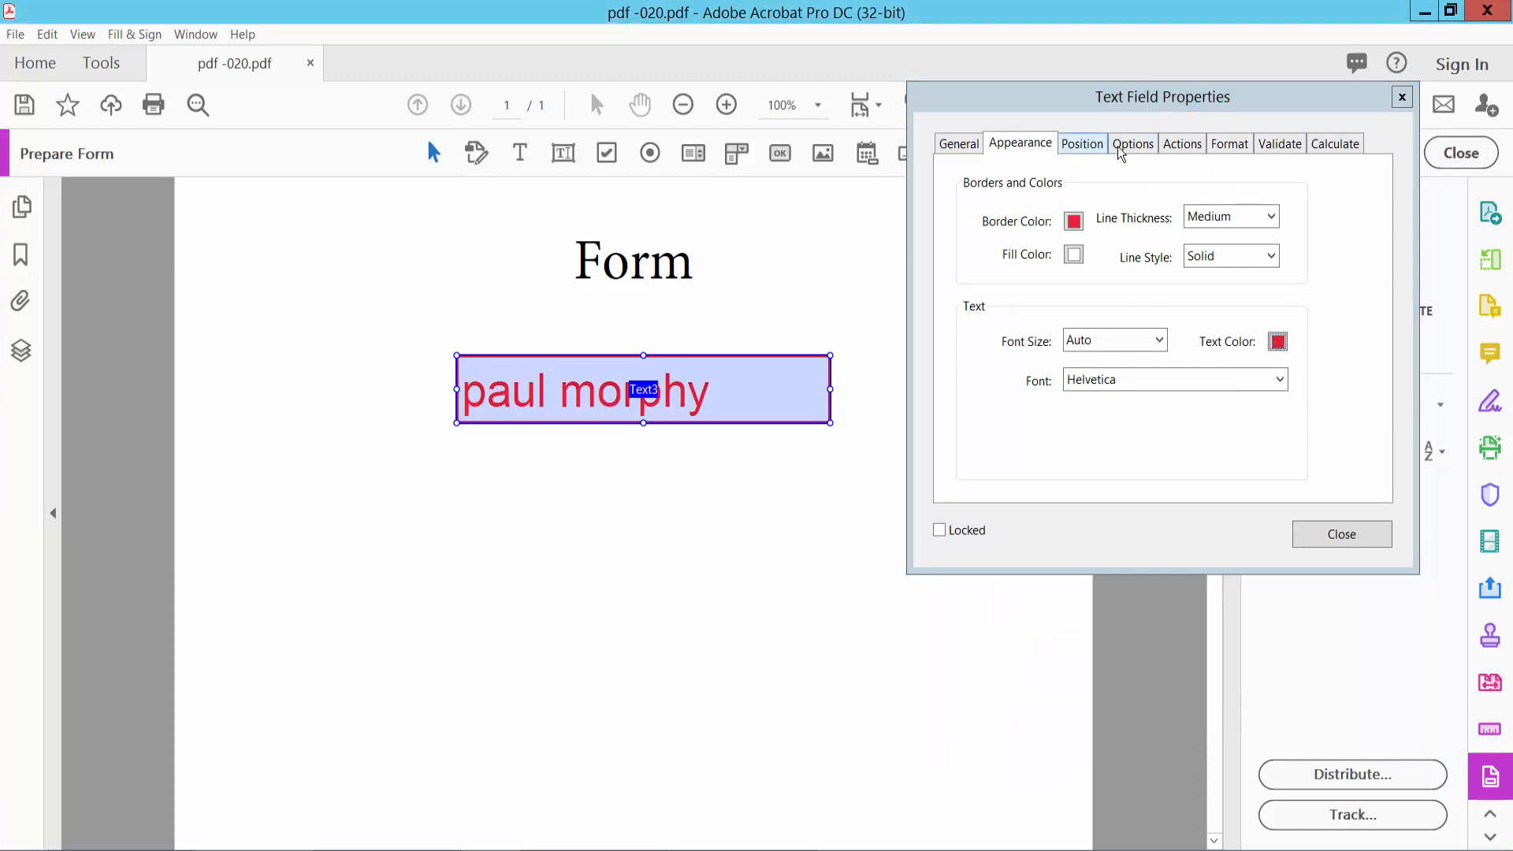
pyautogui.click(1132, 142)
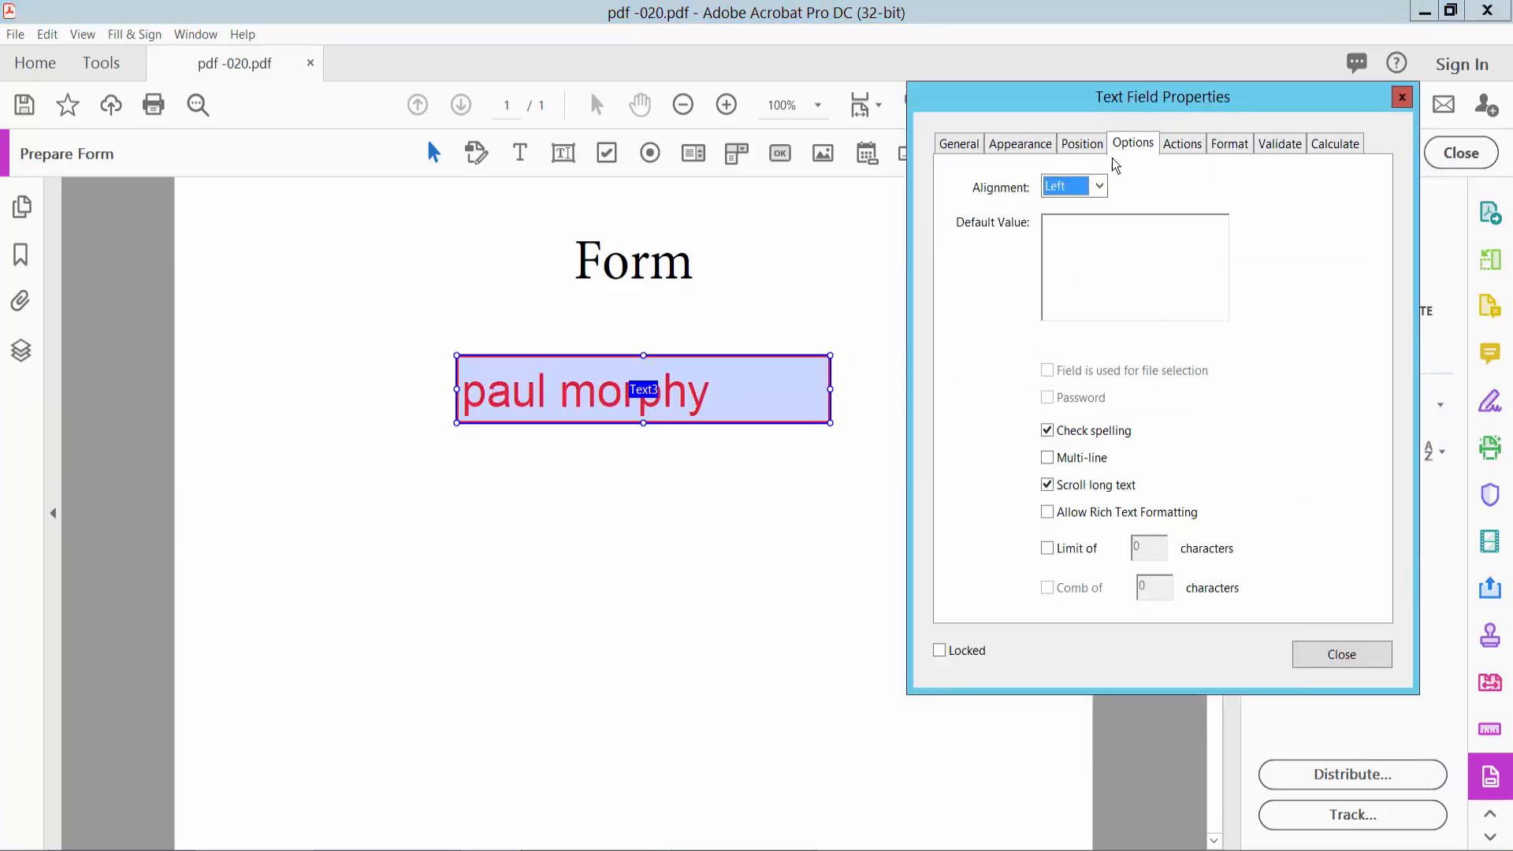
pyautogui.click(1097, 186)
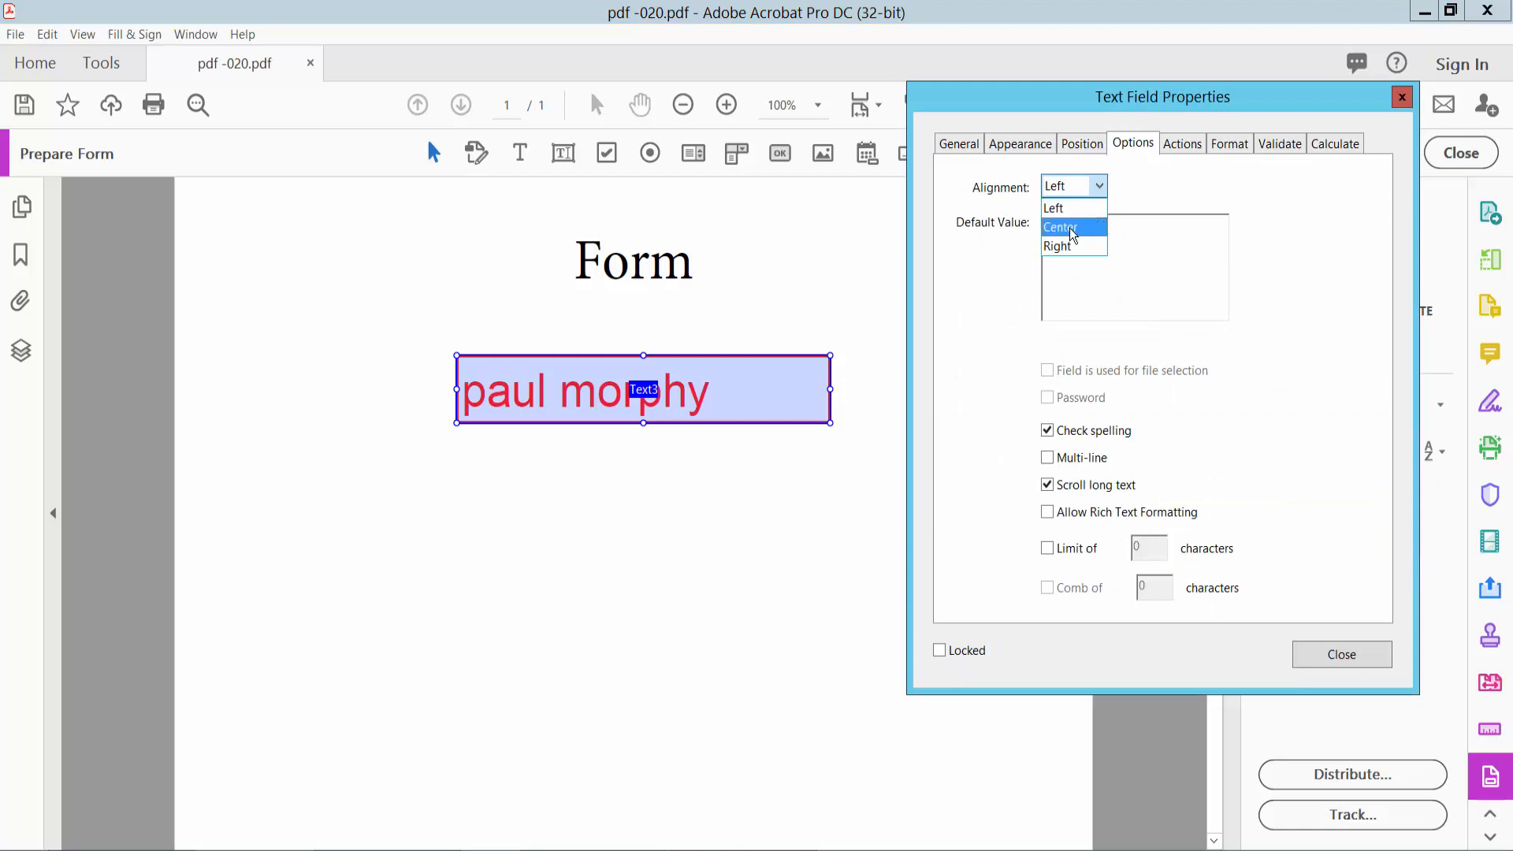
pyautogui.click(1061, 227)
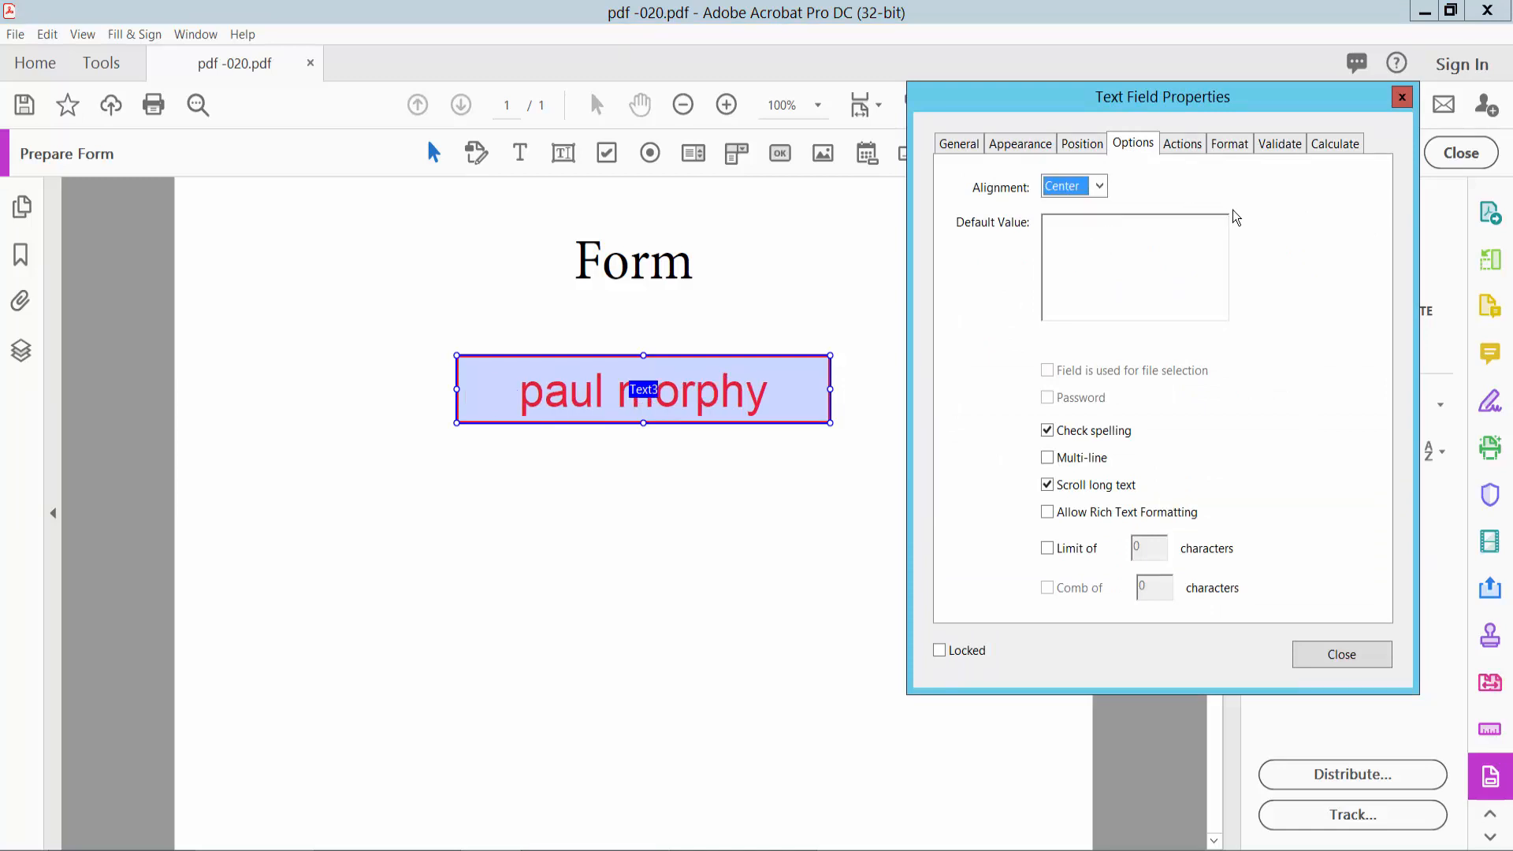
pyautogui.click(1340, 654)
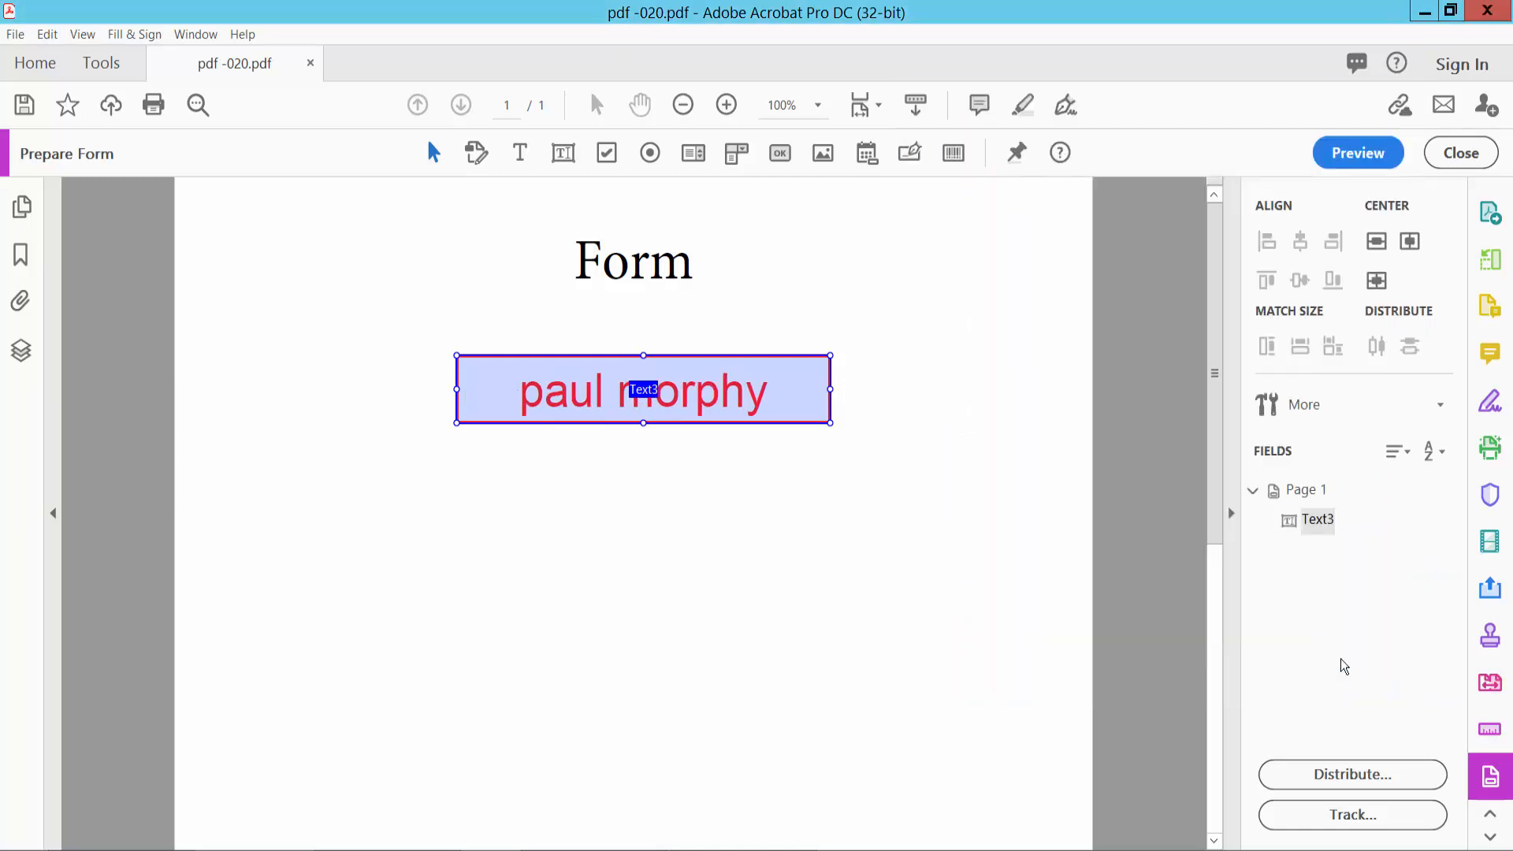
# Step: Preview again and append '321' so Text3 reads 'paul morphy321'
pyautogui.click(1357, 152)
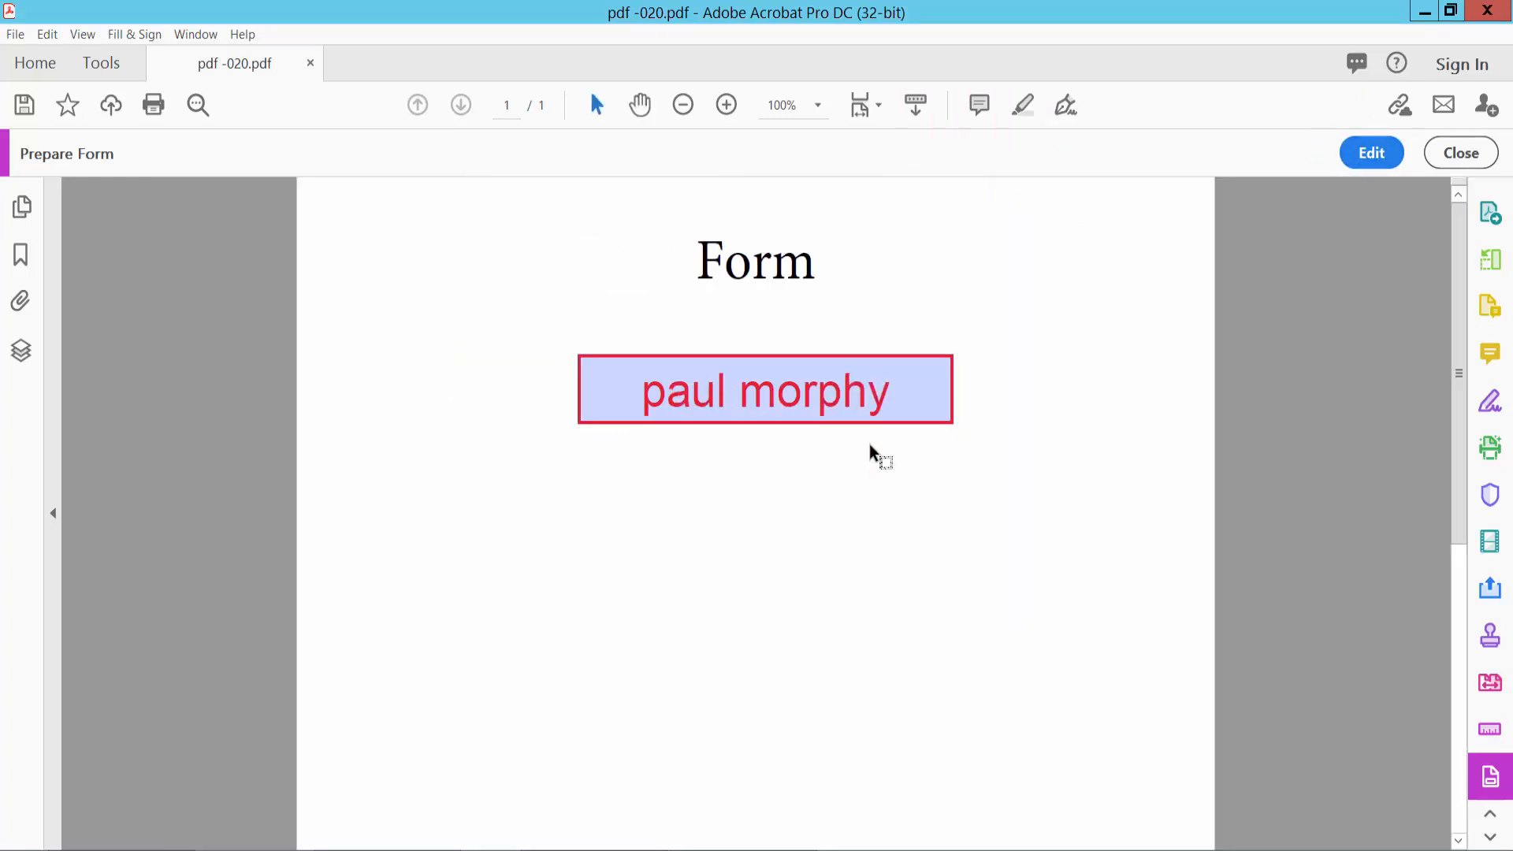
pyautogui.click(765, 390)
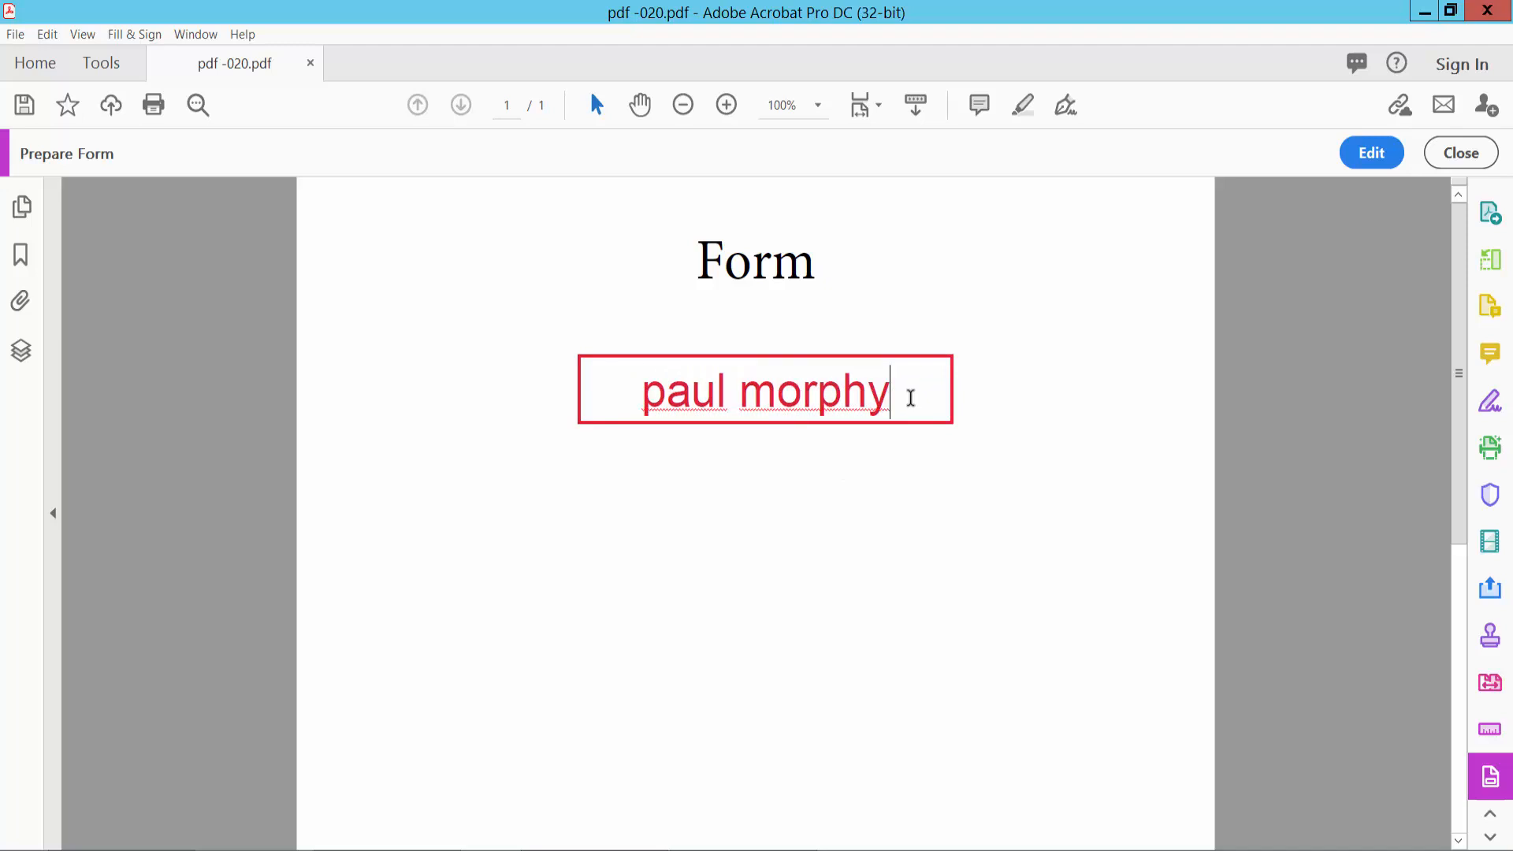
pyautogui.write('321')
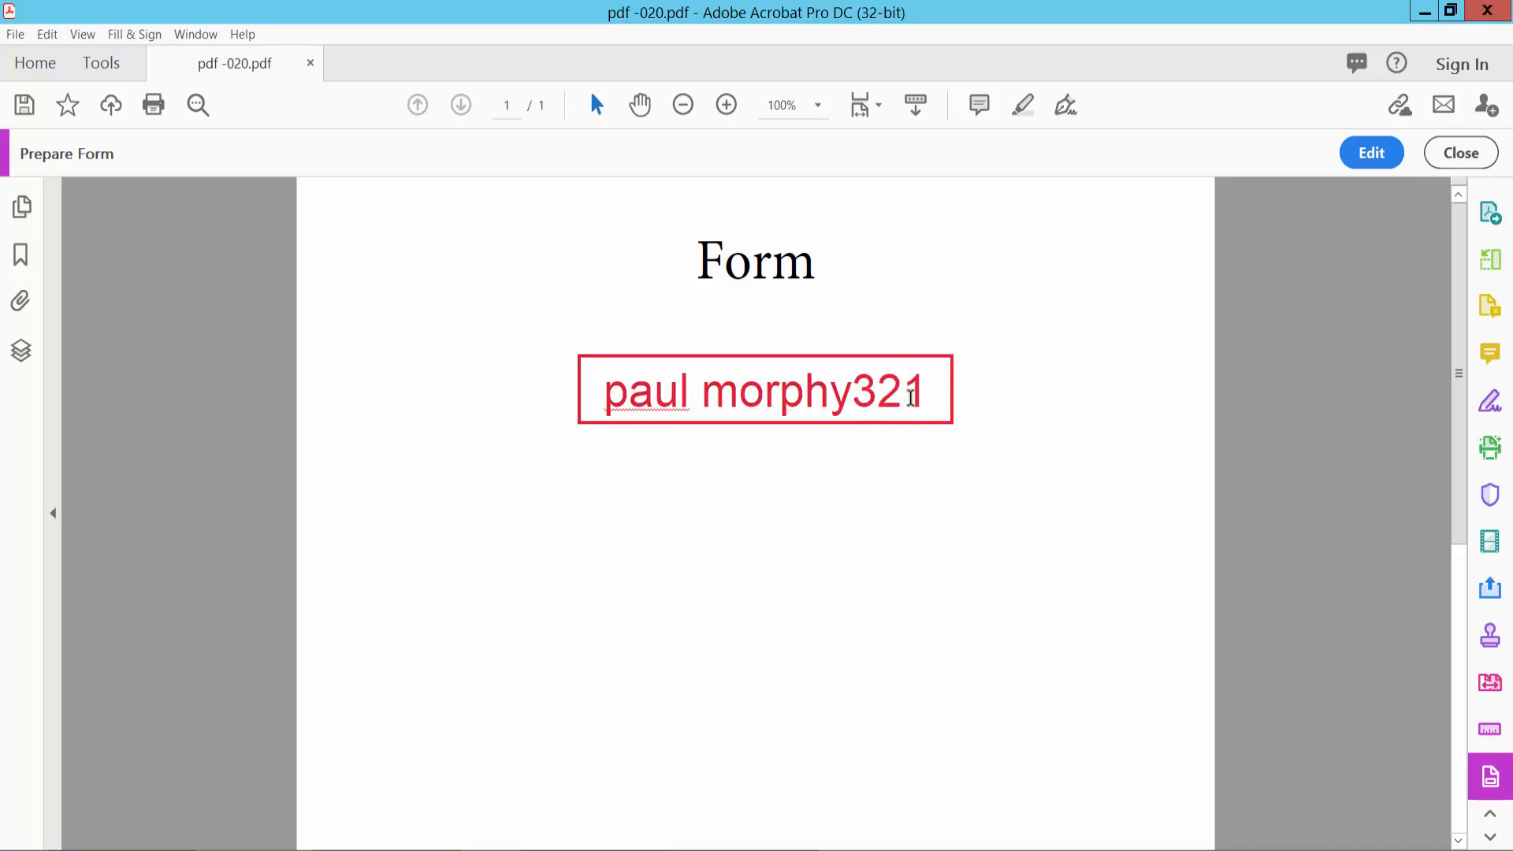
pyautogui.tripleClick(762, 390)
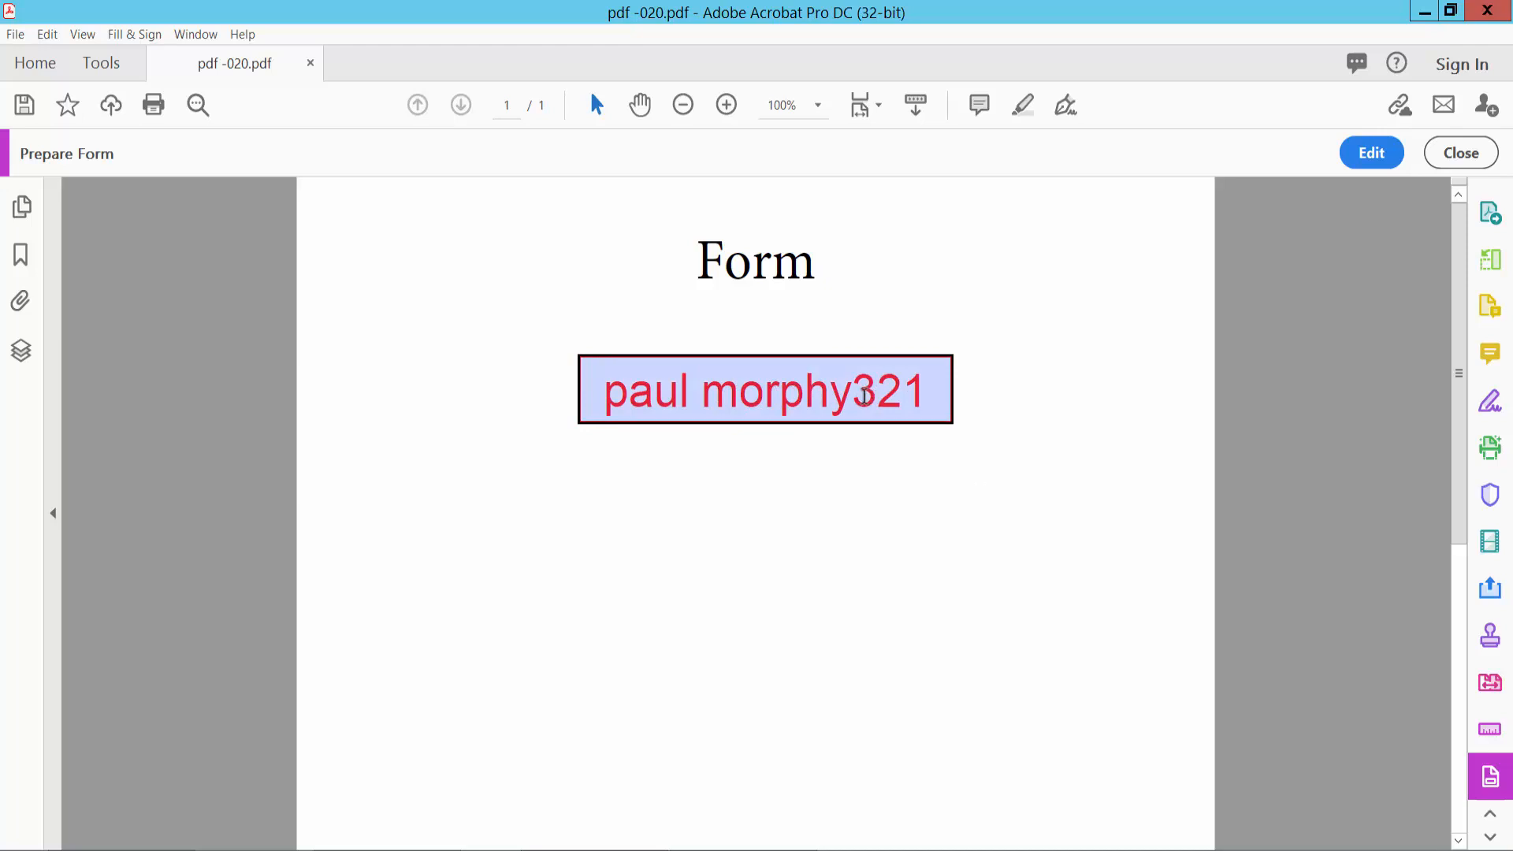
pyautogui.doubleClick(884, 391)
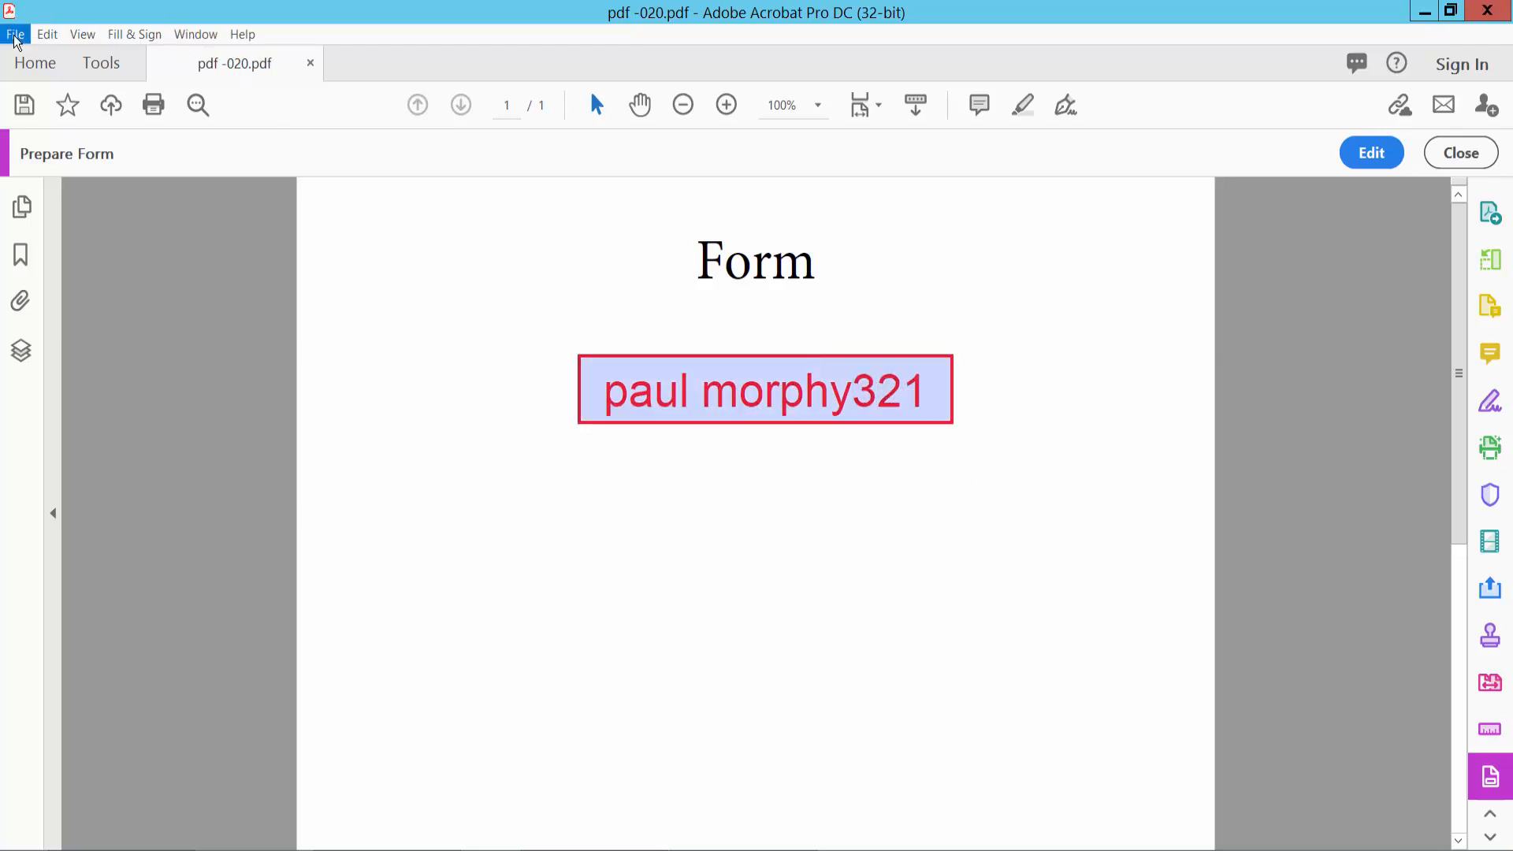
# Step: Save the form as a new PDF copy via File > Save As, checking Document Cloud
pyautogui.click(14, 34)
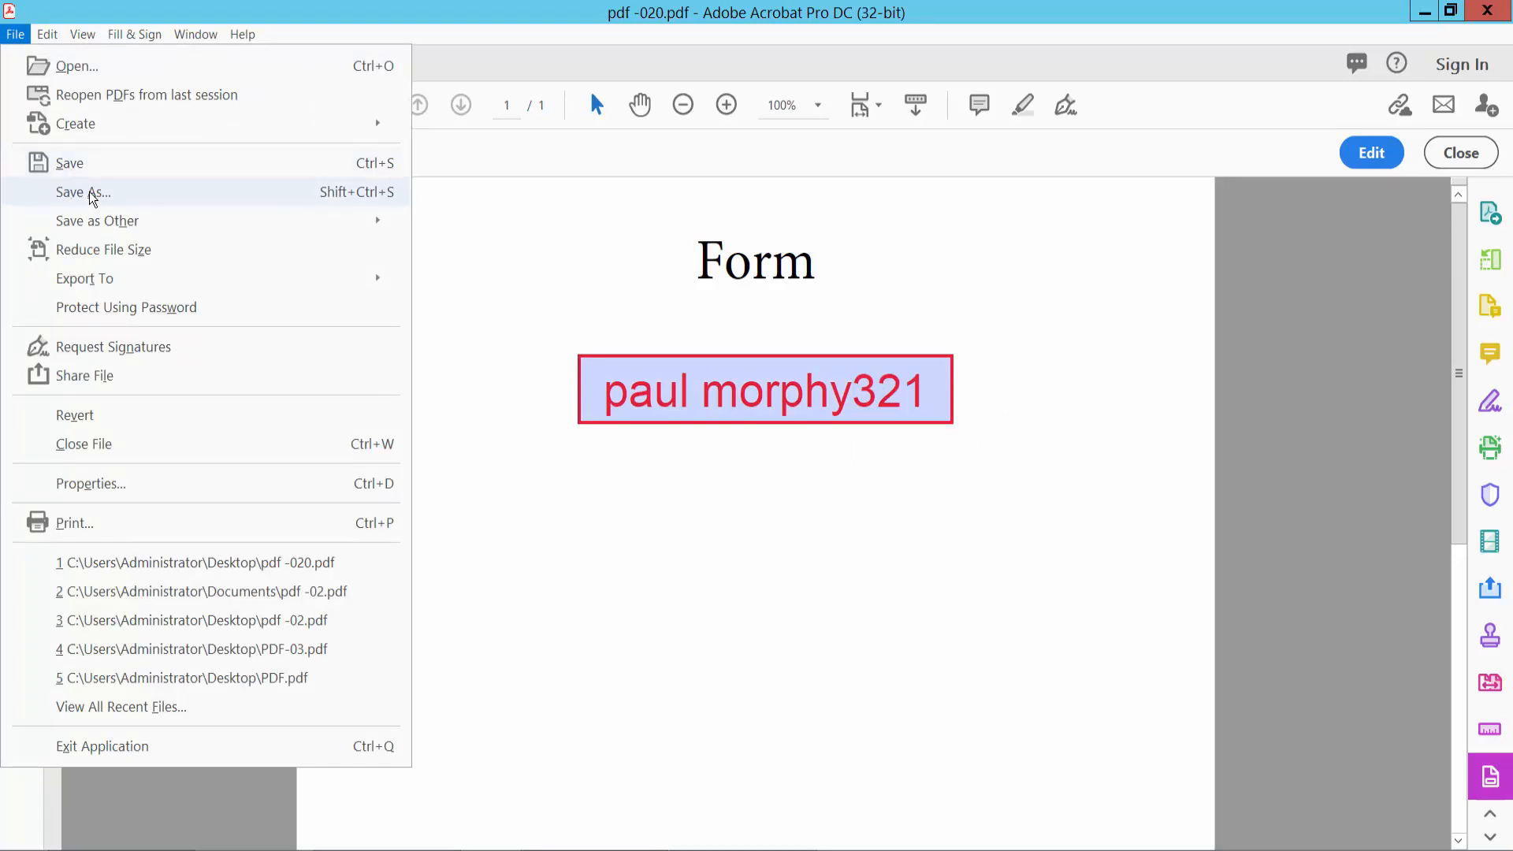
pyautogui.click(82, 193)
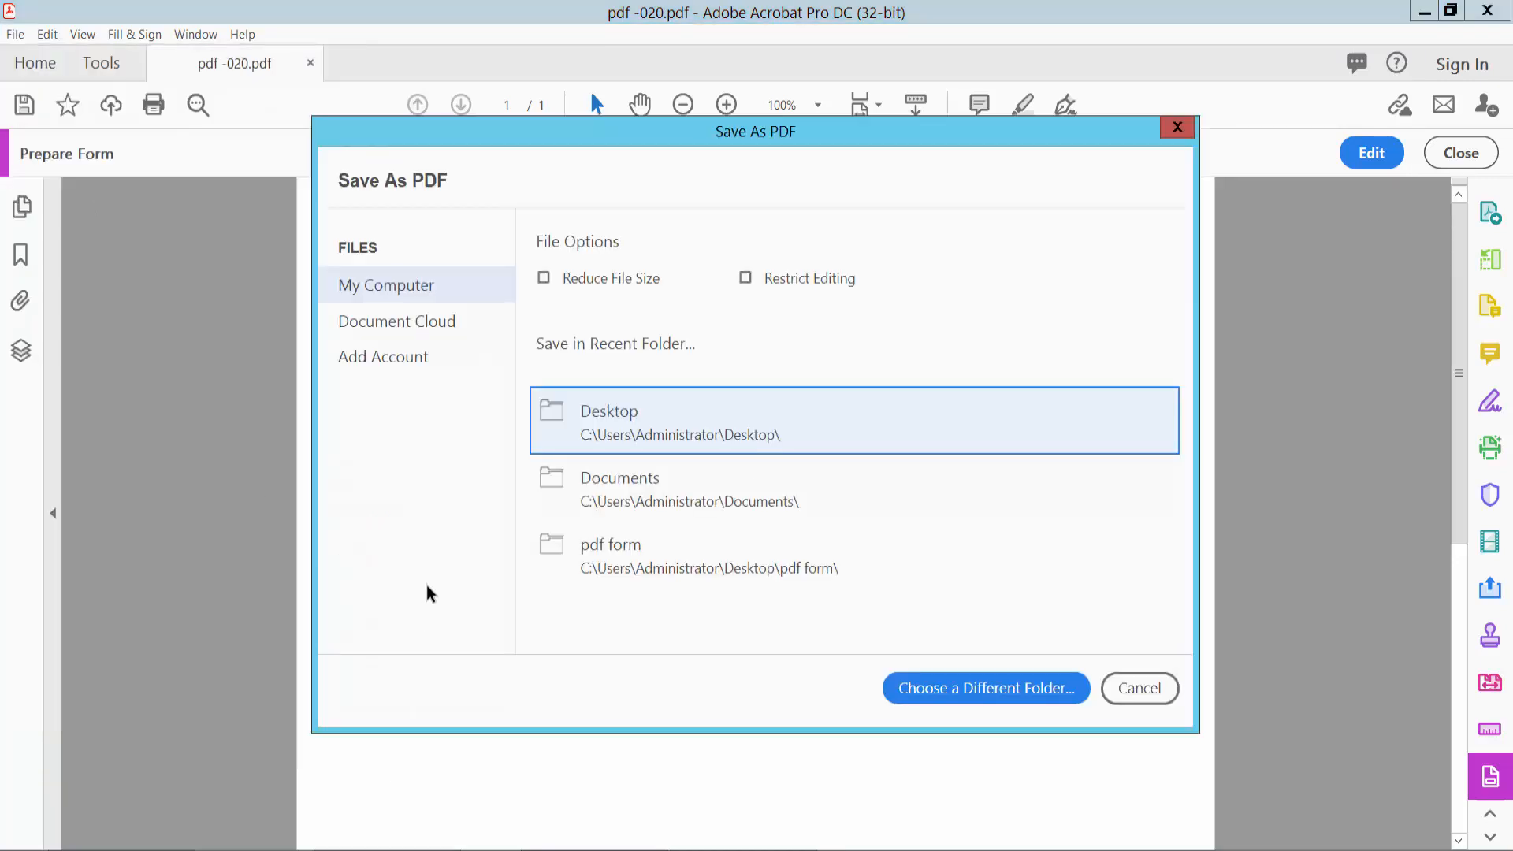
pyautogui.click(396, 322)
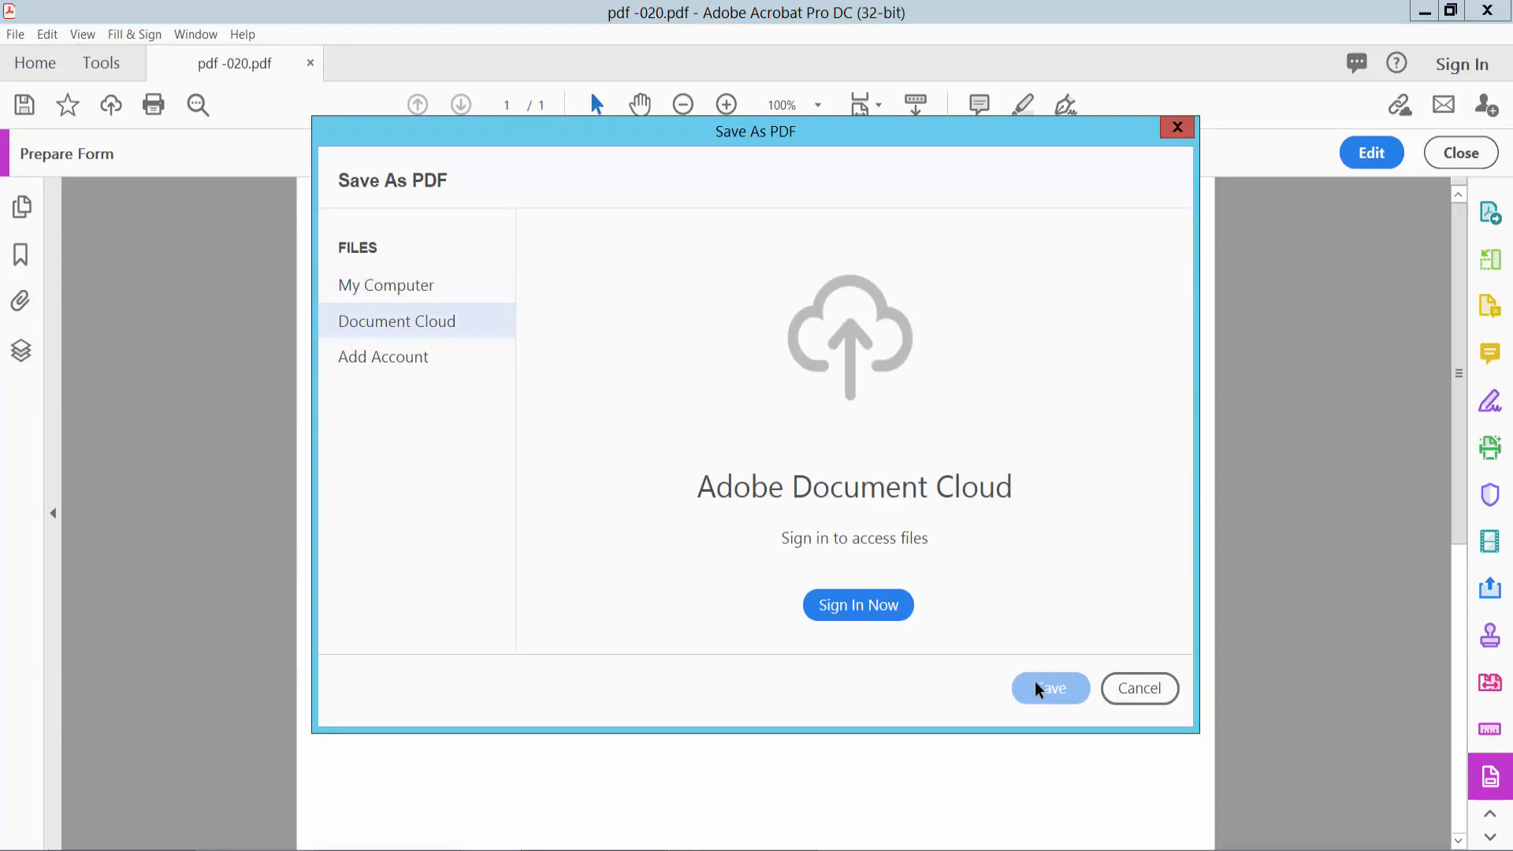
pyautogui.click(1137, 688)
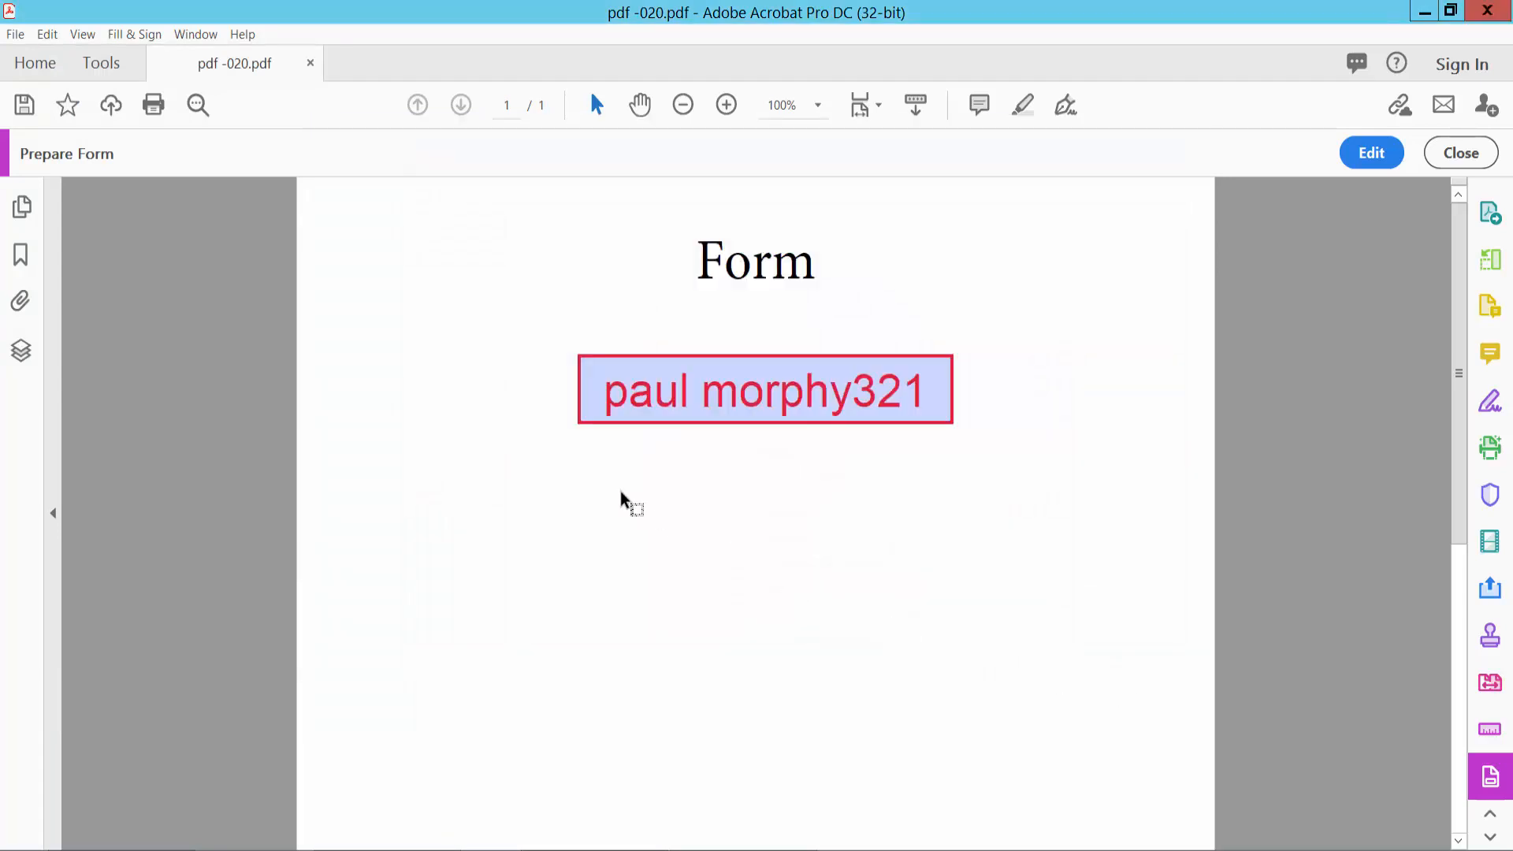
pyautogui.moveTo(572, 489)
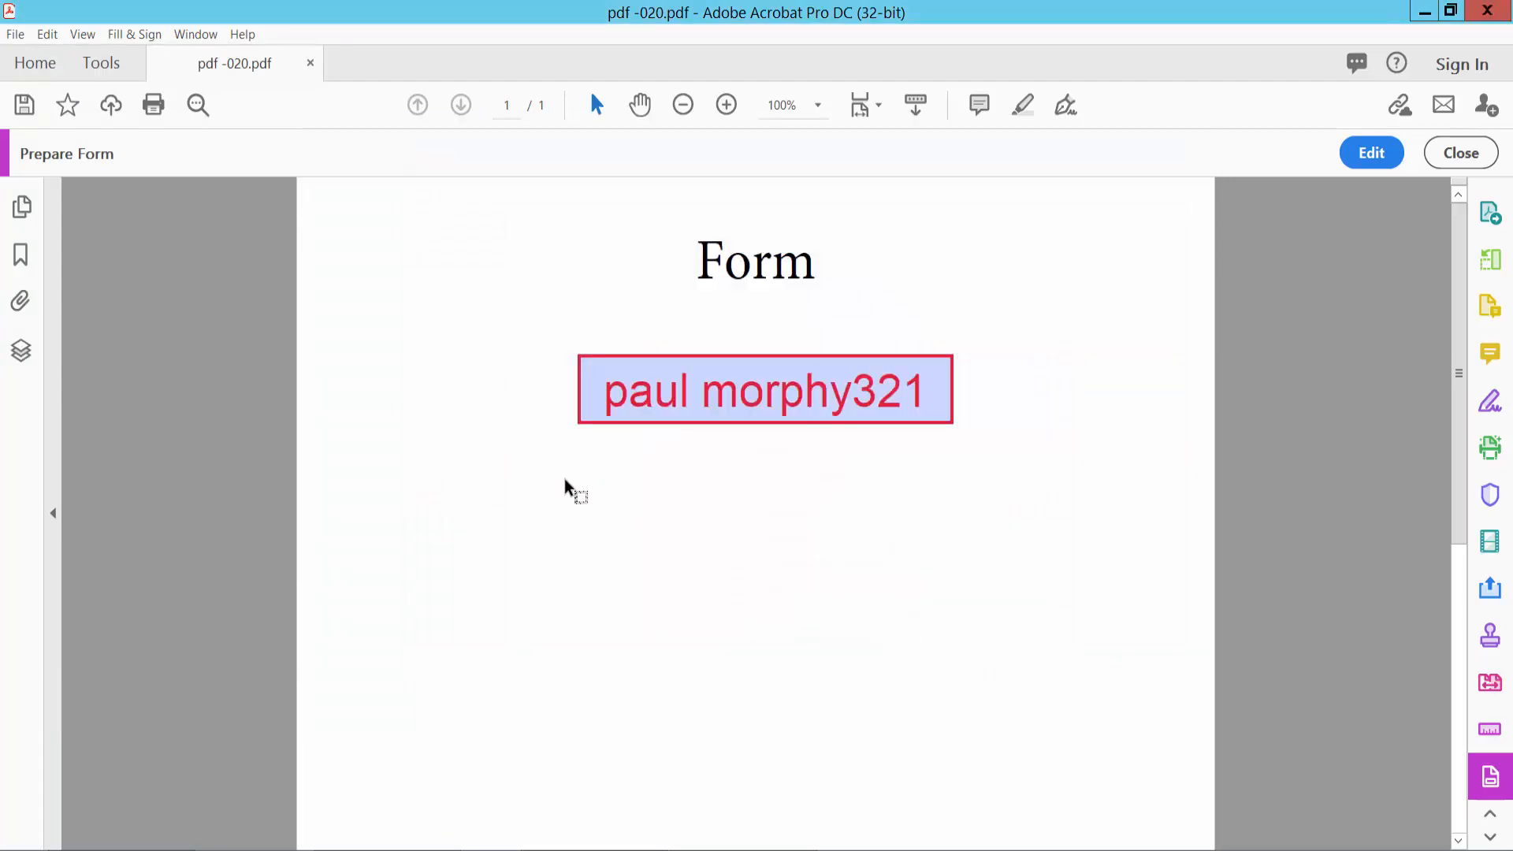